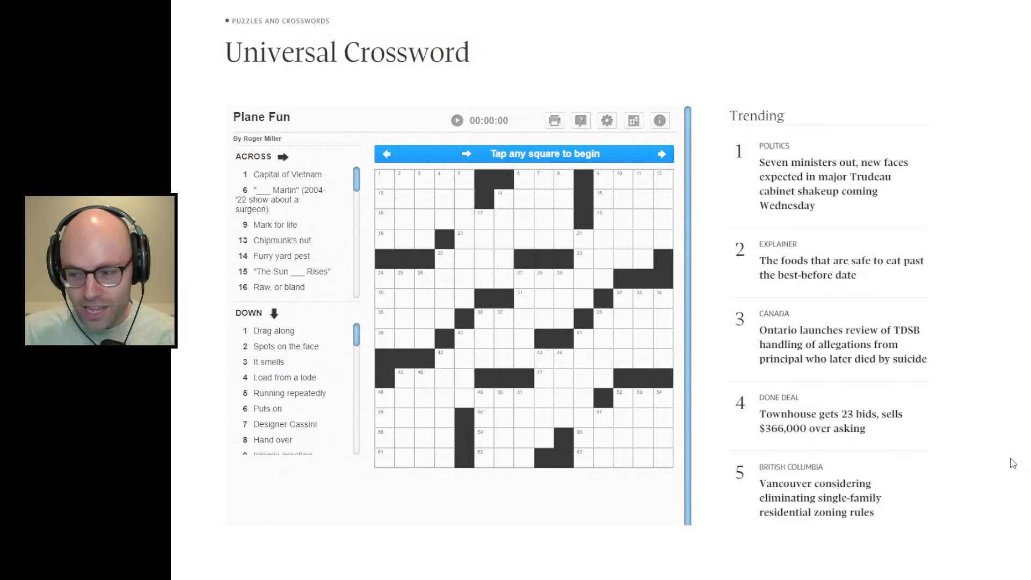
mouse_move(960, 412)
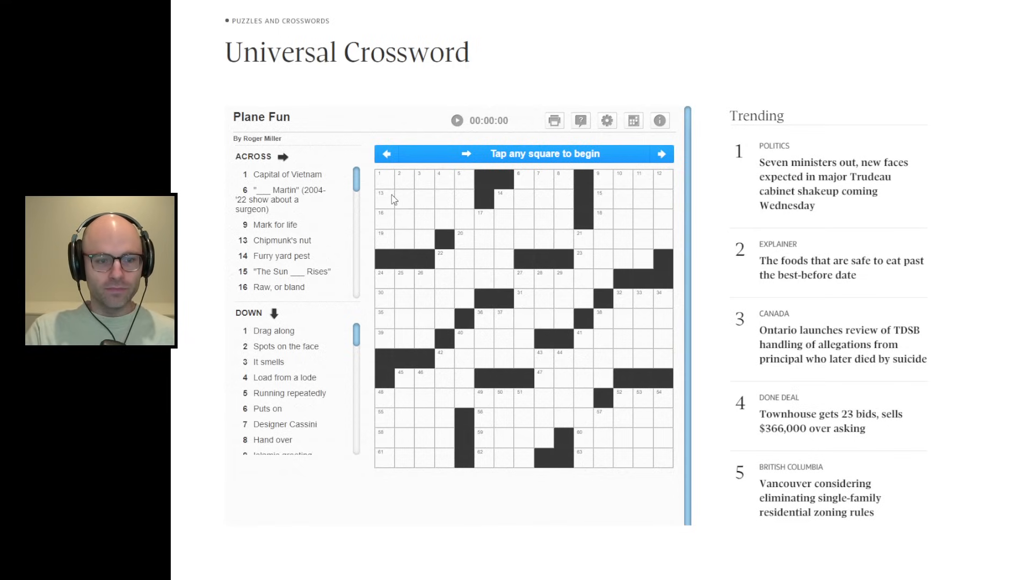
Step: Start the timer and type HANOI, ACORN, MOLE, ALSO, UNSEASONED, MARE and LEE across
click(383, 178)
text(HANOI)
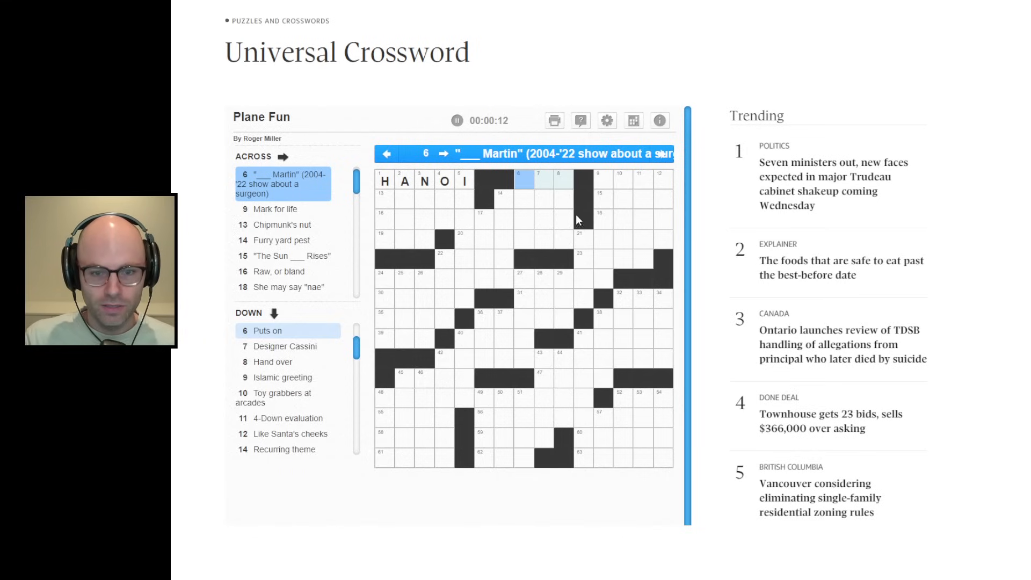
click(603, 181)
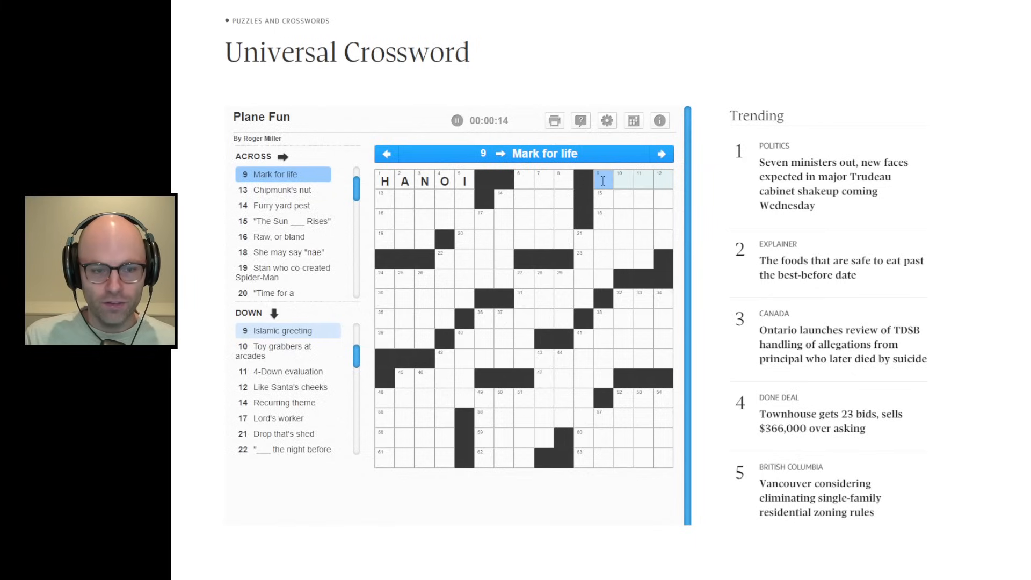
click(386, 181)
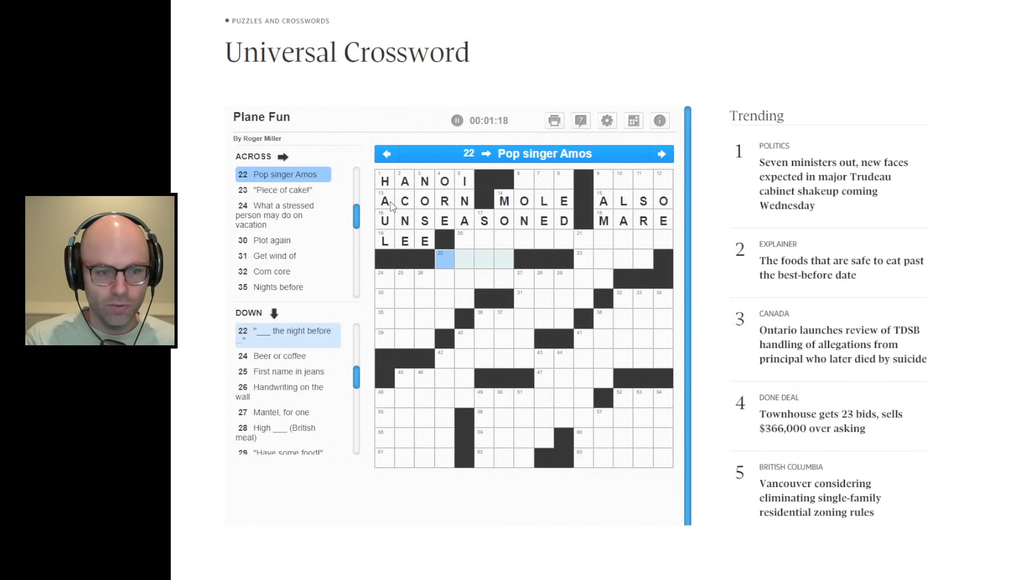
Step: Enter TORI and EASY in row five, then erase the trial answer in 24 Across
text(T)
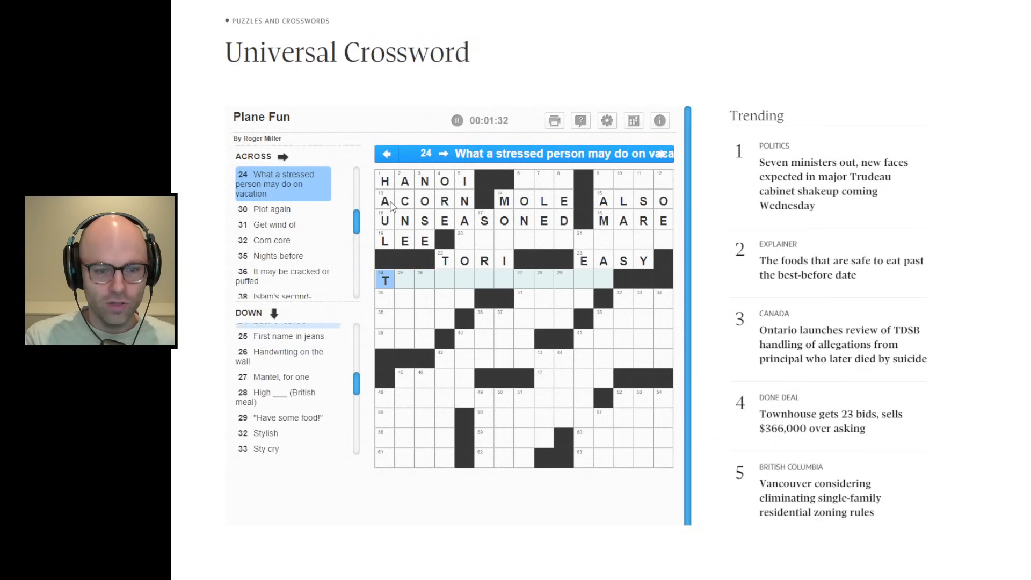
text(ORDERA)
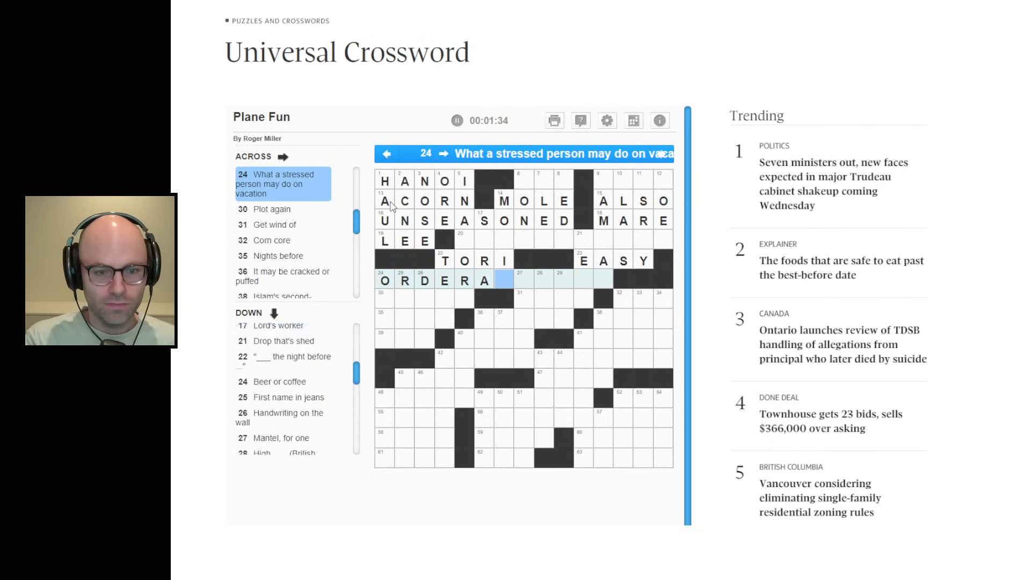
text(FLIGH)
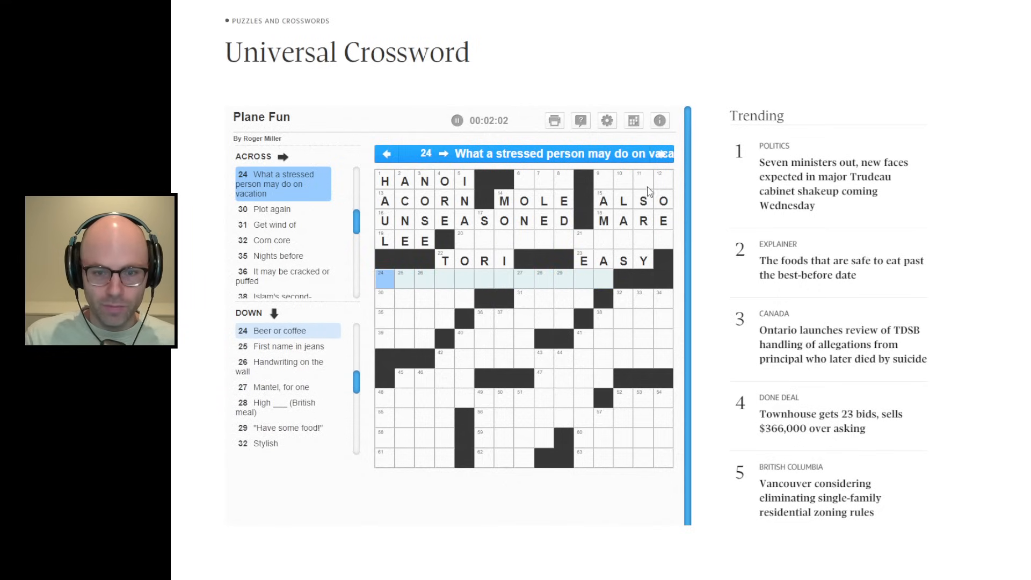
Step: Fill the top-right corner with SCAR, LASS and the TAWAY ending of 20 Across
click(604, 182)
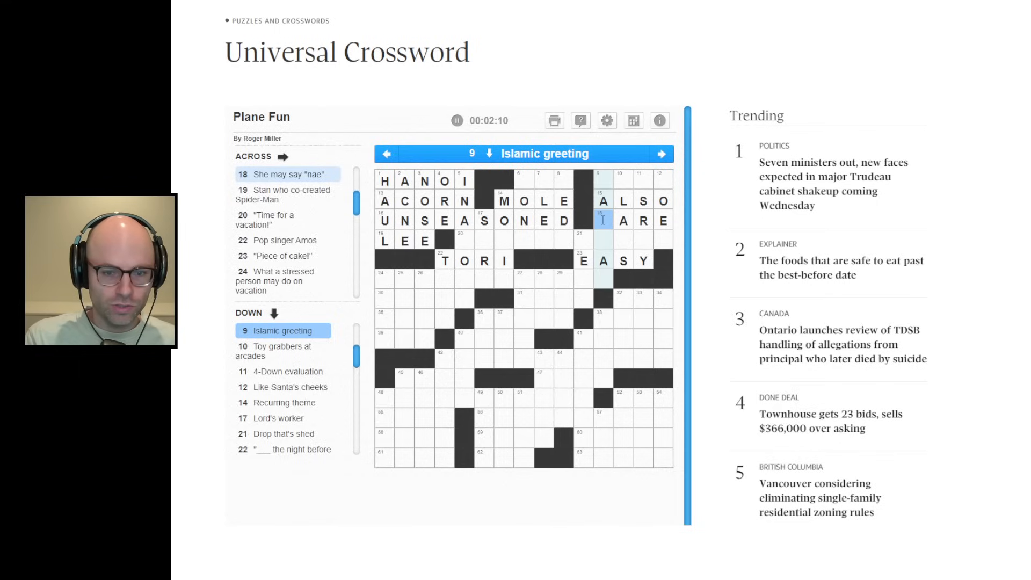
click(621, 221)
text(SALAAM)
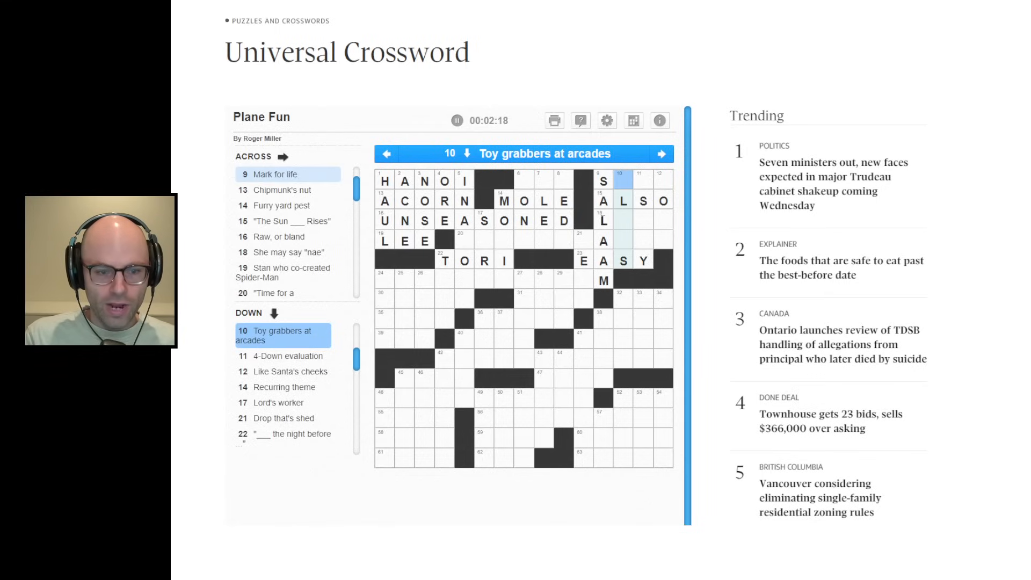
text(CLA)
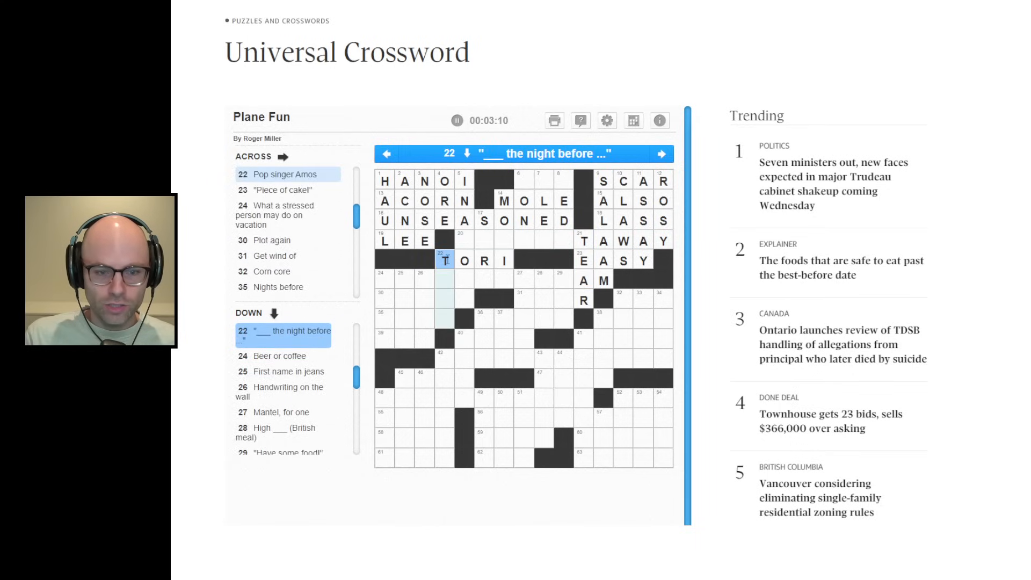
Step: Finish LETSGETAWAY across, then add DOC and TWAS going down
text(WAS)
click(543, 181)
text(DOC)
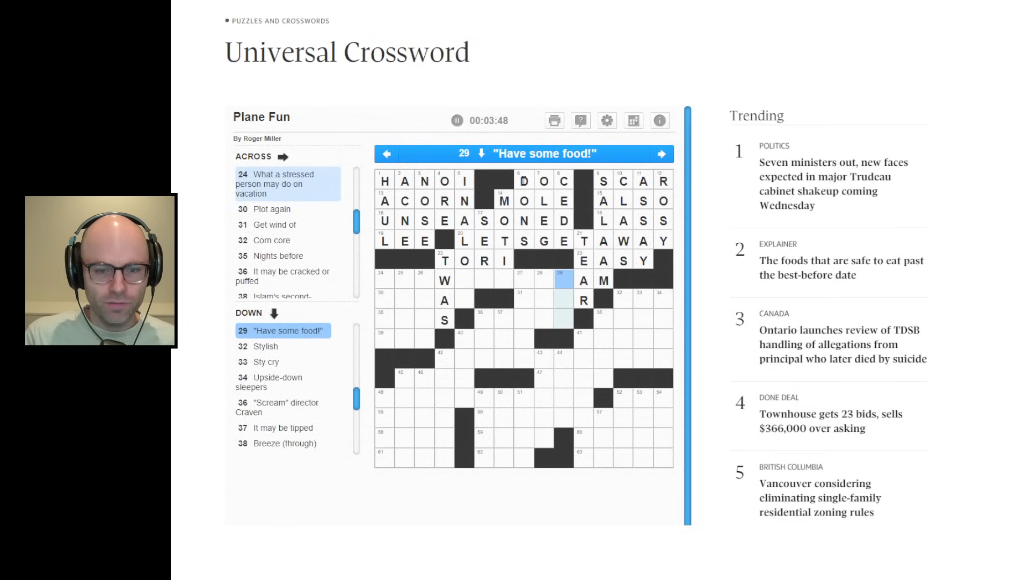
Step: Enter BLOWOFFSTEAM at 24 Across, with EAR and AT below it
click(583, 300)
text(BLOWOFFSTEAM)
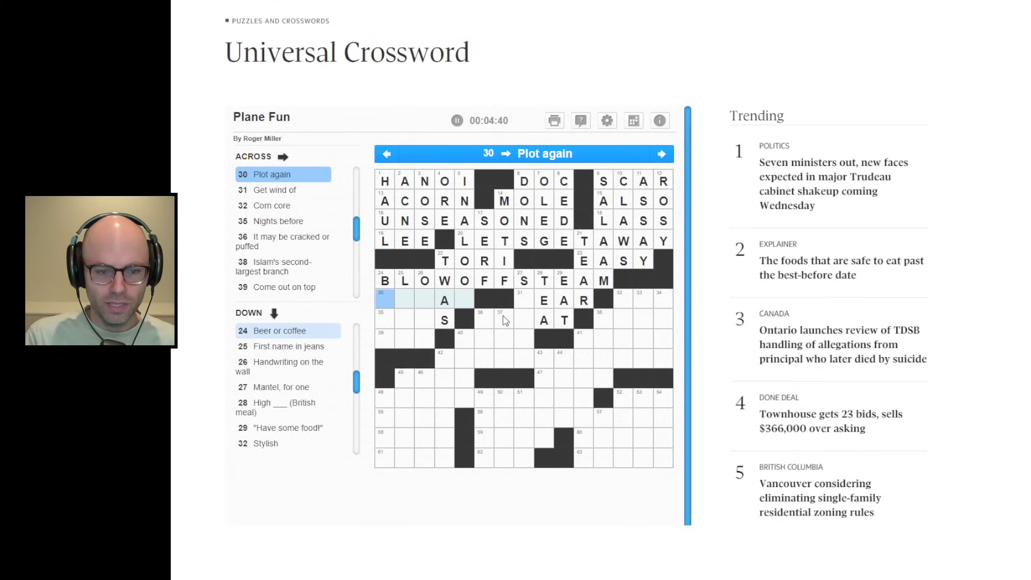
Step: Fill HEAR, WHEAT, TEAL, EVI and JOINTS, and enter JUSTFORSPORT at 42 Across
click(405, 280)
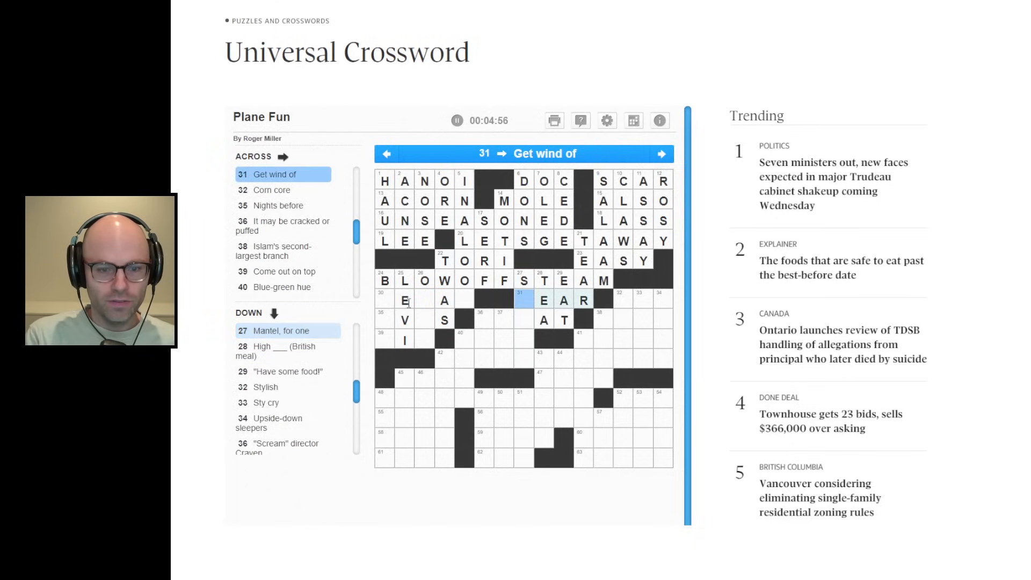
text(H)
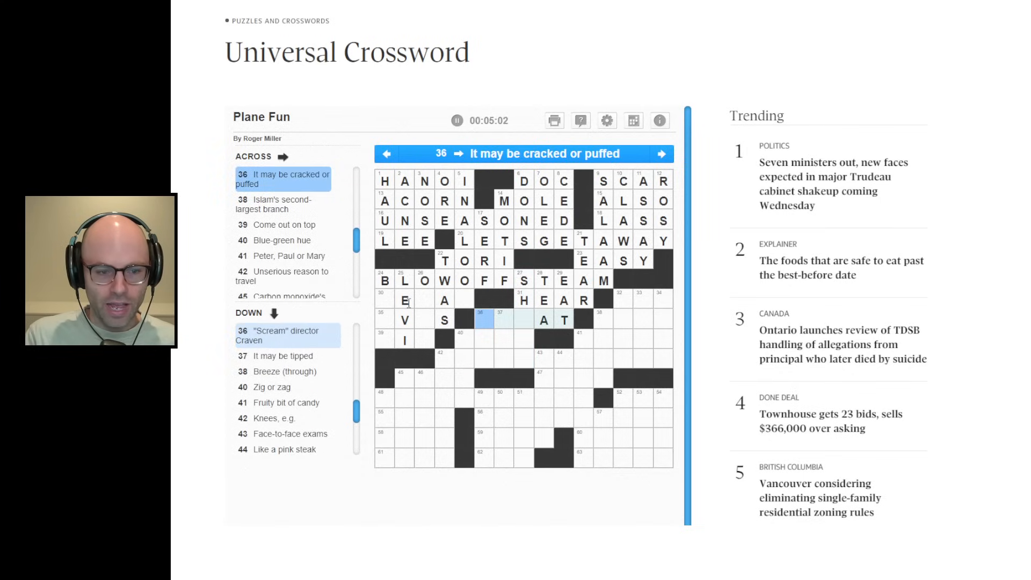
click(484, 320)
text(WE)
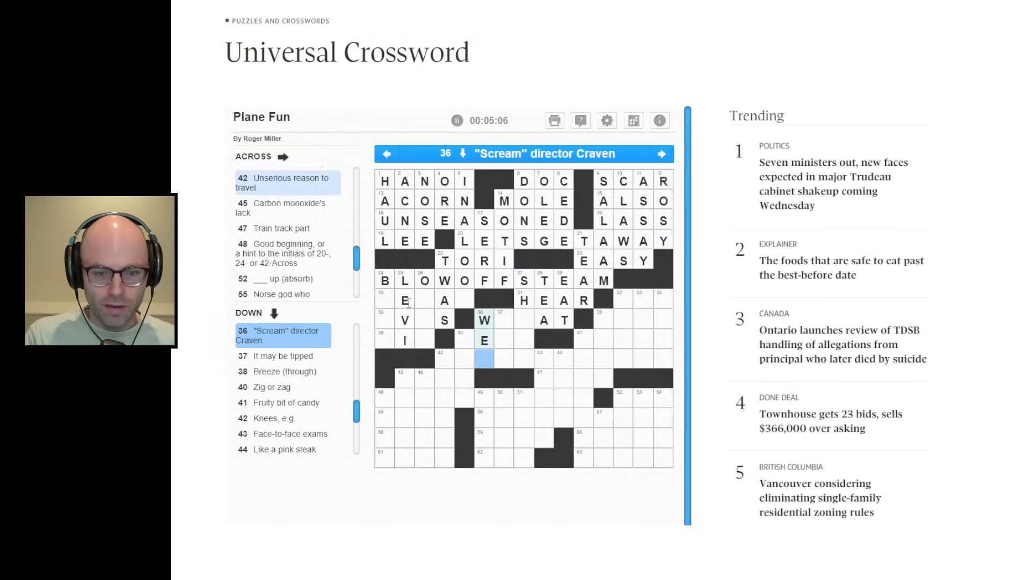
click(504, 319)
text(TEA)
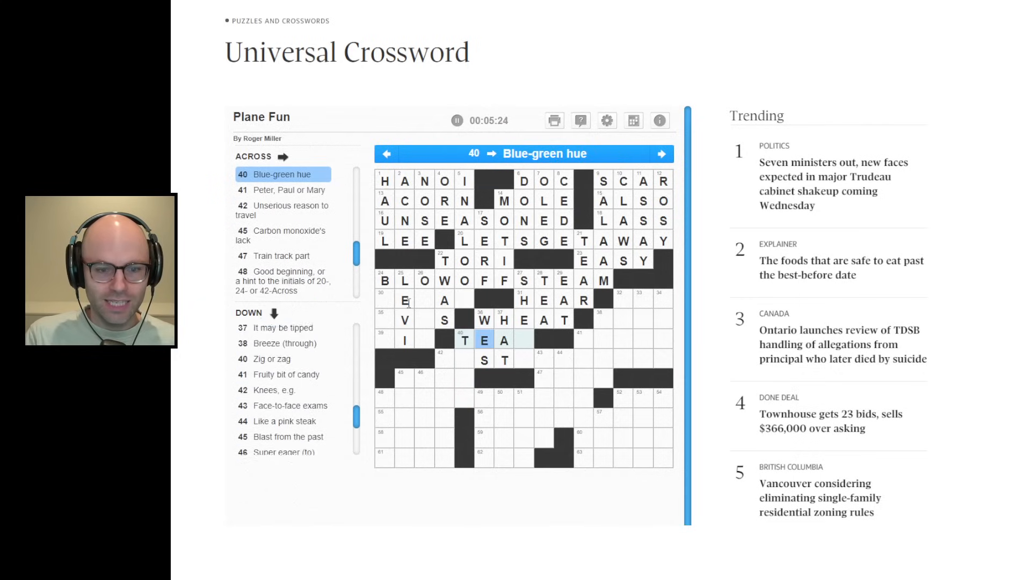
text(L)
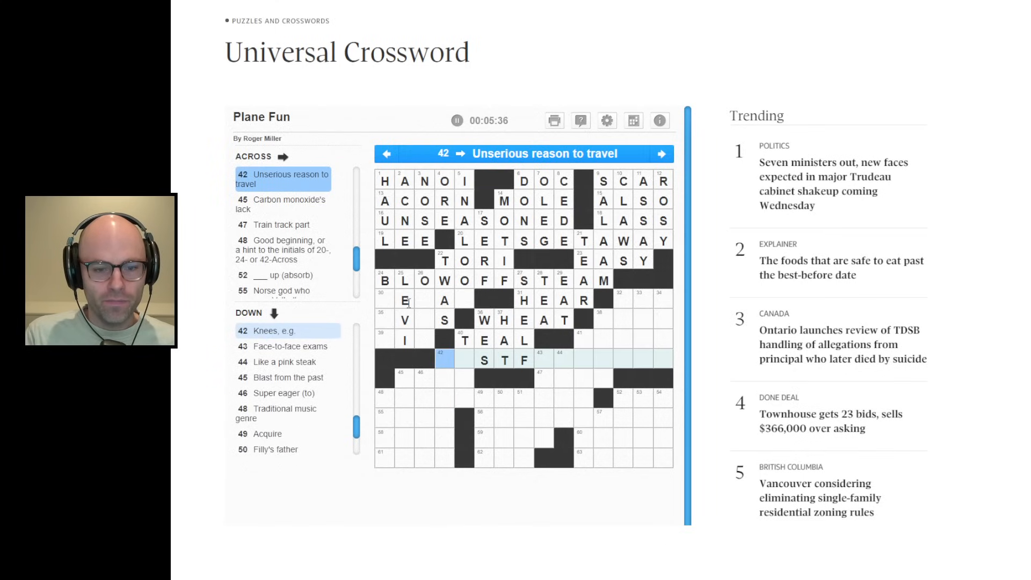
text(JU)
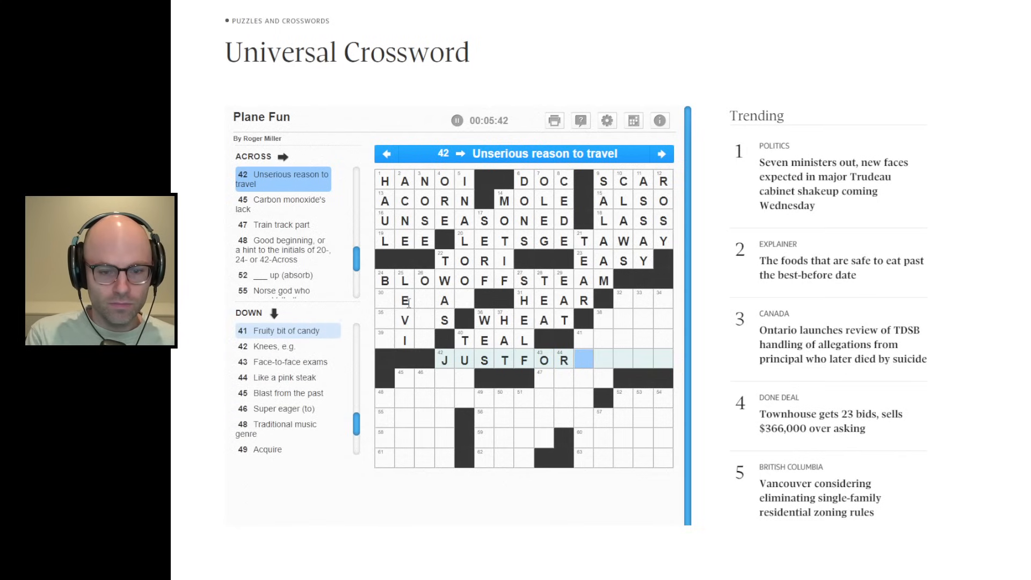
text(SPORT)
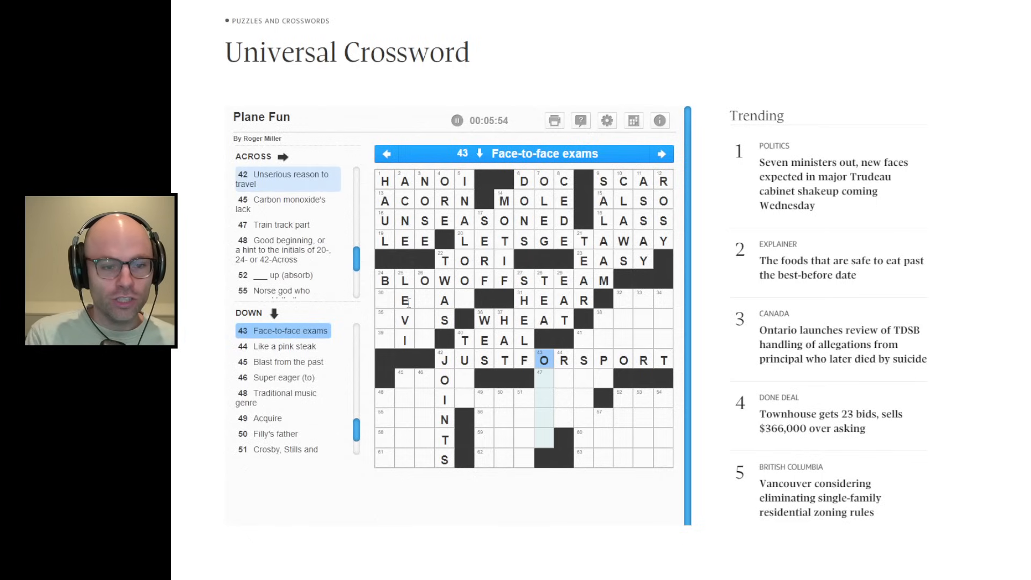
Step: Enter ORALS down and RAIL at 47 Across, clearing SPORT from 42 Across
click(564, 359)
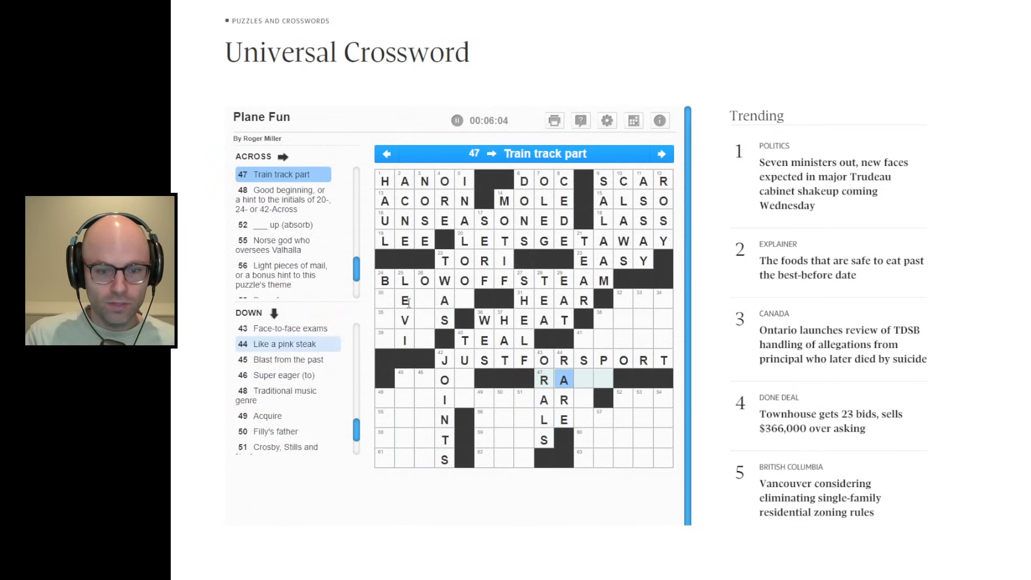
text(IL)
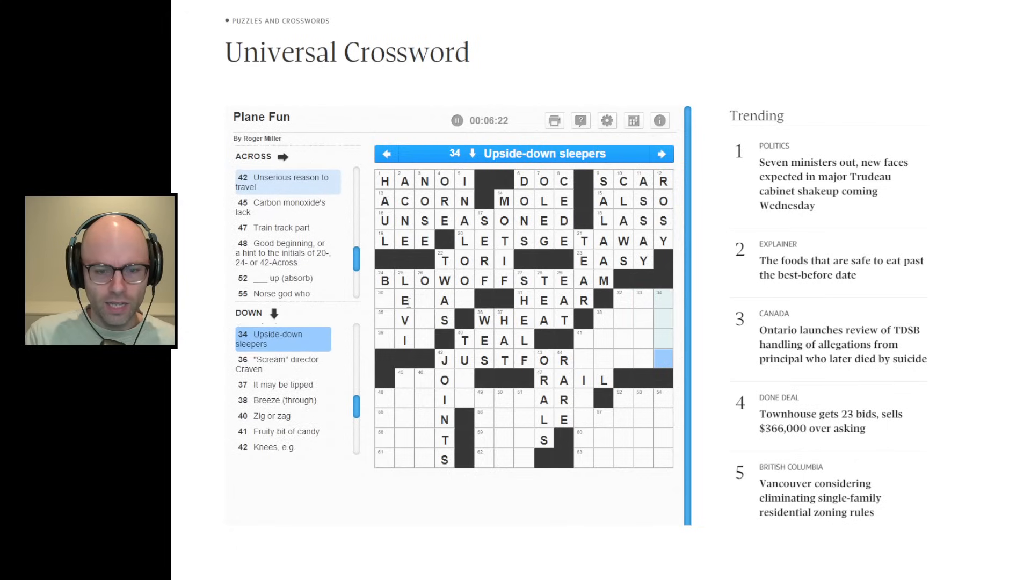
Step: Enter BATS at 34 Down and ALARS in the remaining 42 Across squares
click(584, 358)
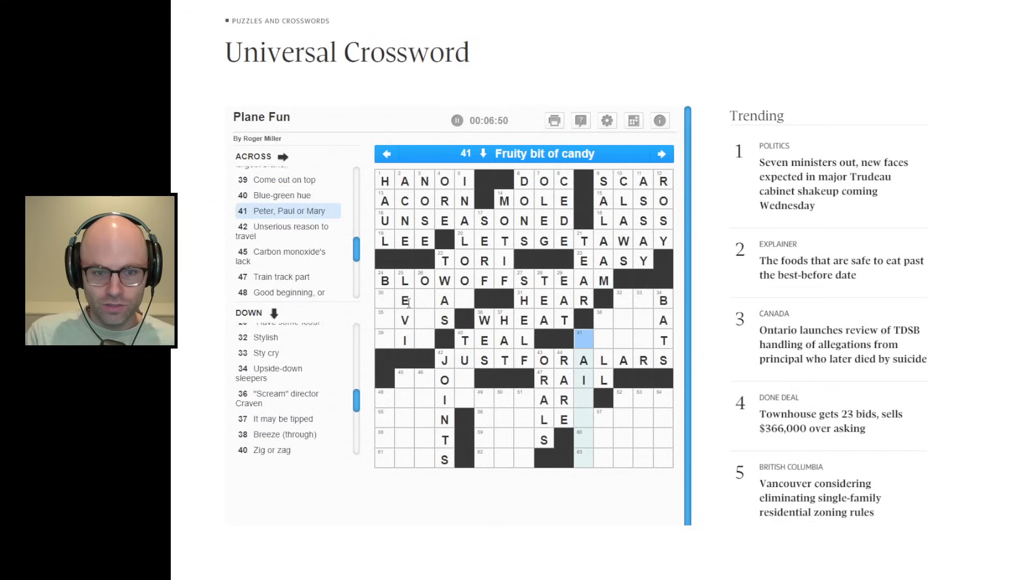
click(623, 359)
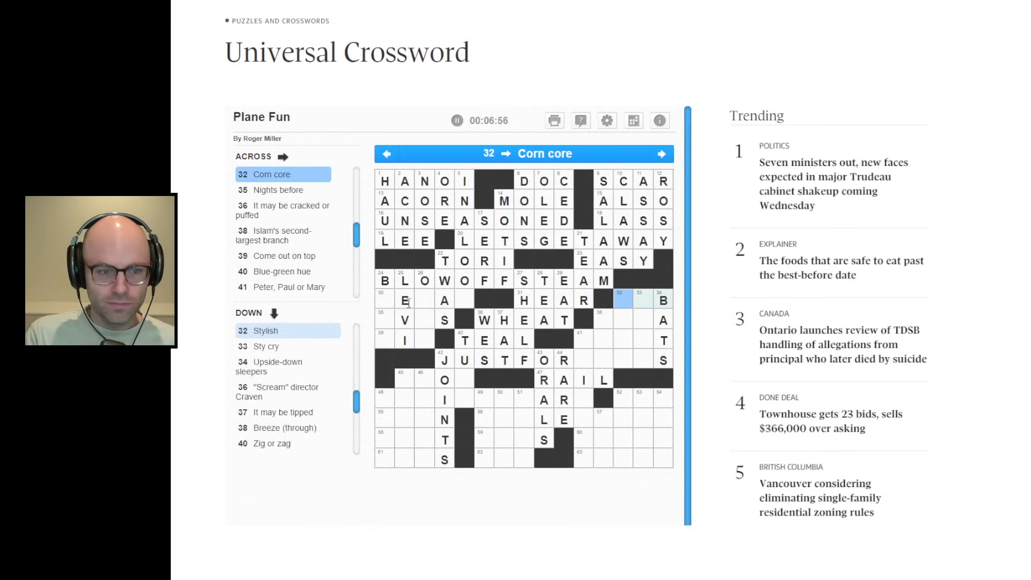
Step: Enter COB and SHIA, and change 42 Across to JUSTFORKICKS
text(COB)
click(634, 320)
text(SHIA)
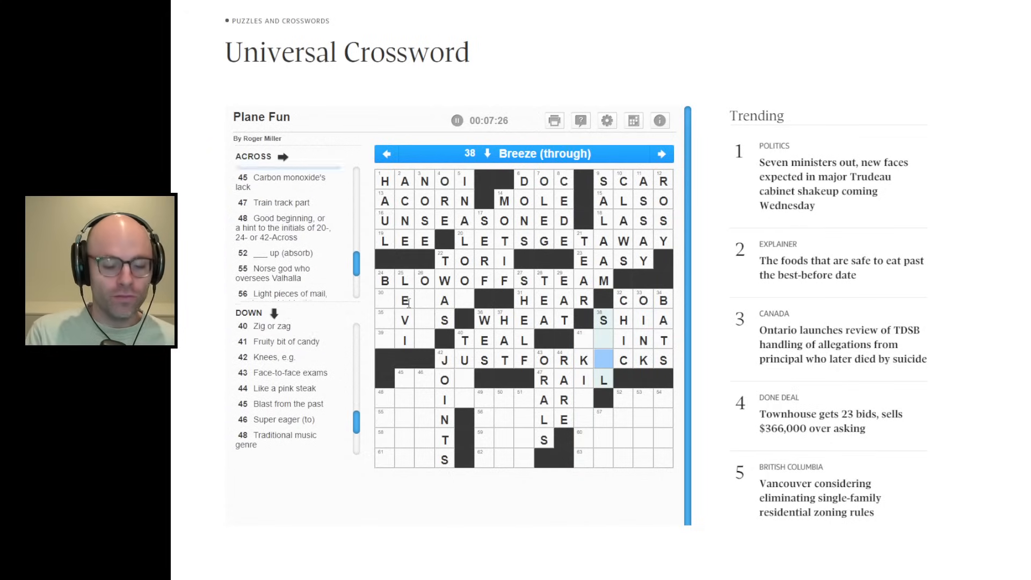
click(598, 361)
text(I)
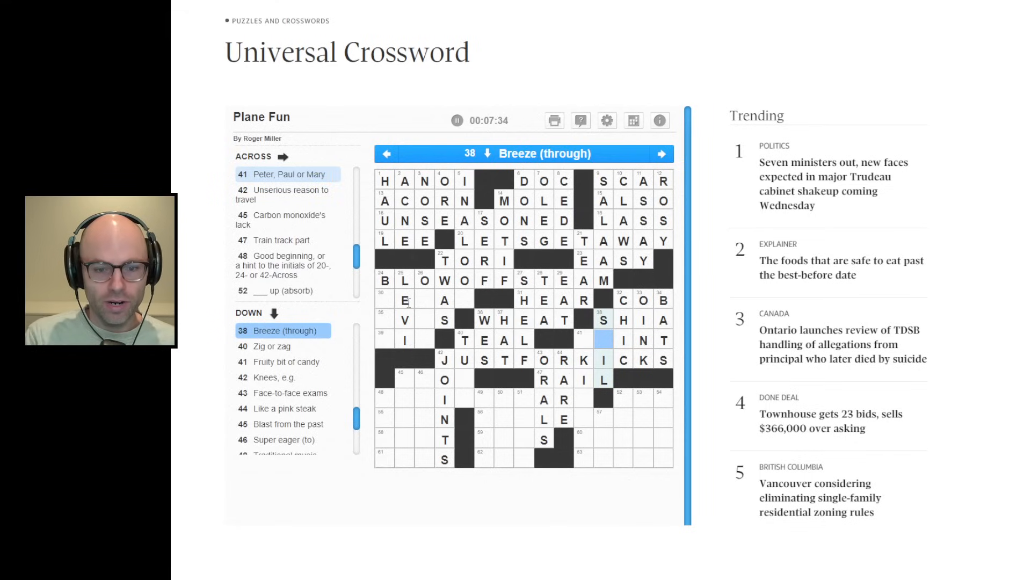
Step: Fill SAINT at 41 Across and ODOR at 45 Across, starting 45 Down as OLDI
click(583, 340)
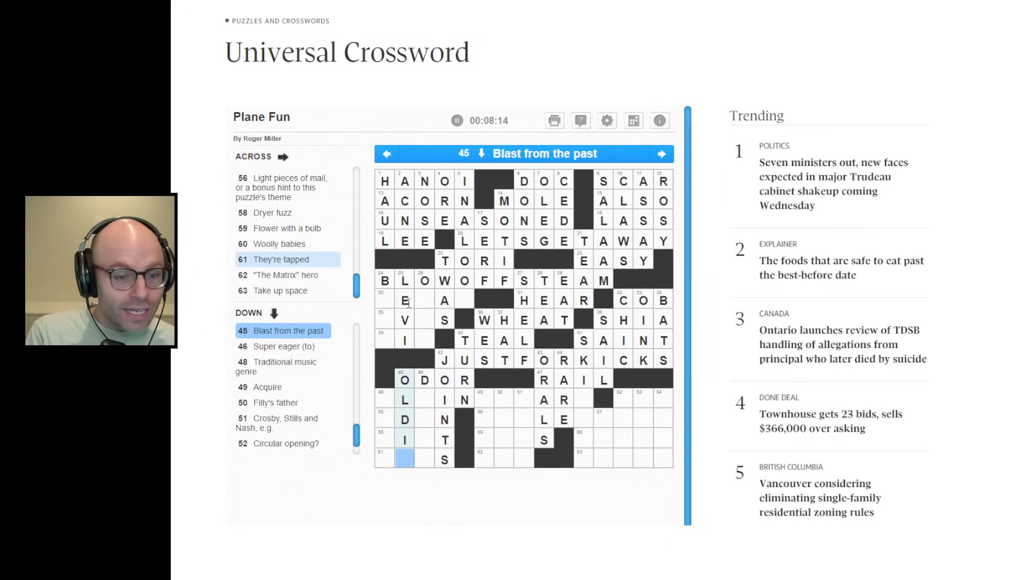
Step: Enter FLYINGSTART across with ODIN, LINT, KEGS, OLDIE, DYING and FOLK in the lower-left corner
click(424, 379)
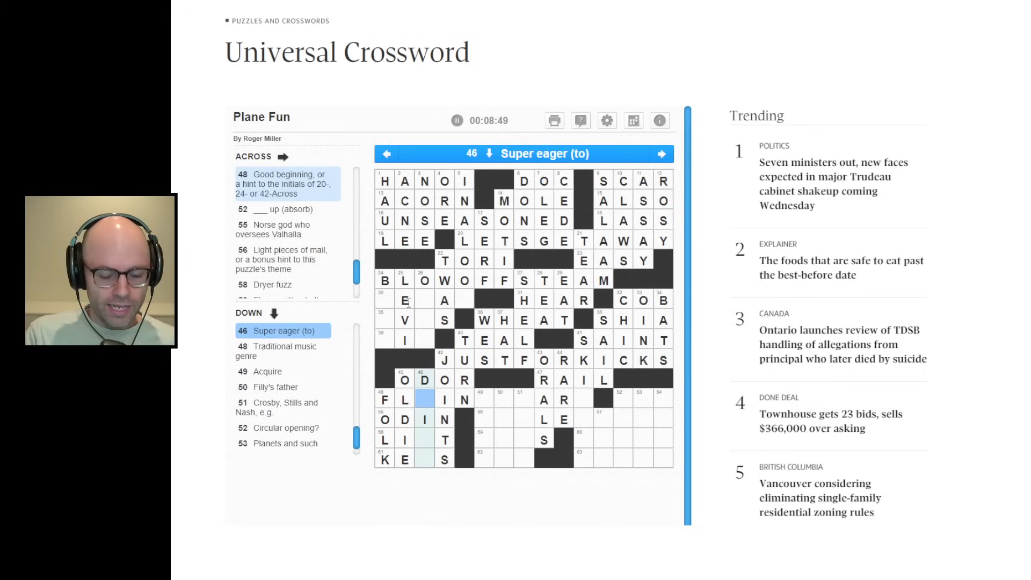
text(YINGSTART)
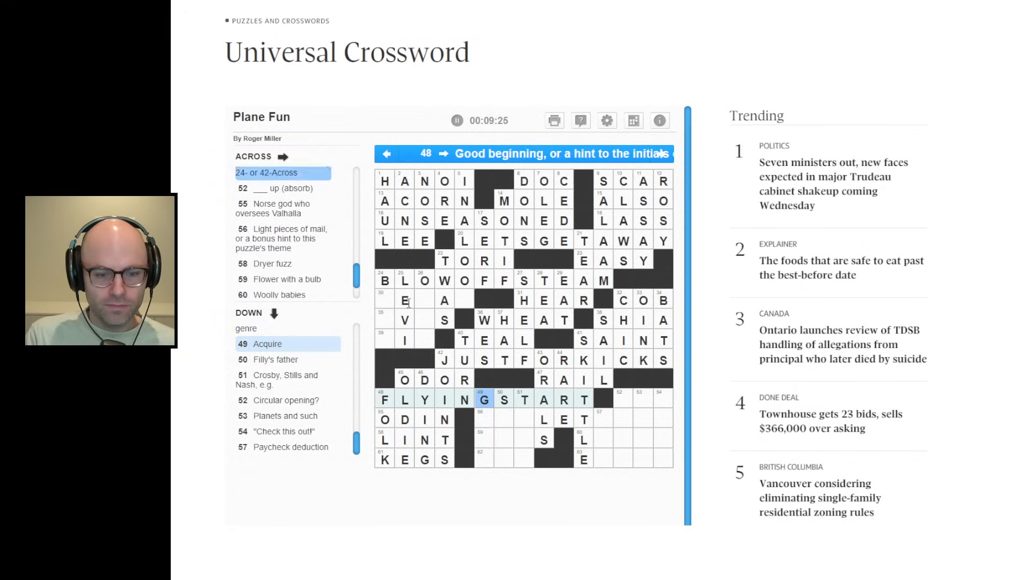
Step: Work the 49 Down (Acquire) and 50 Down (Filly's father) answers at the grid bottom
click(484, 399)
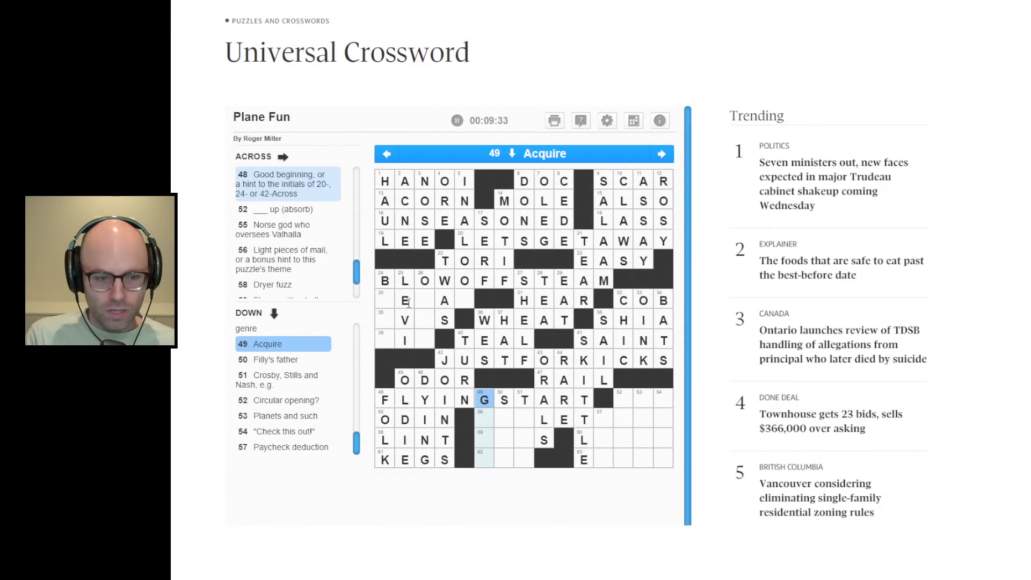
click(503, 399)
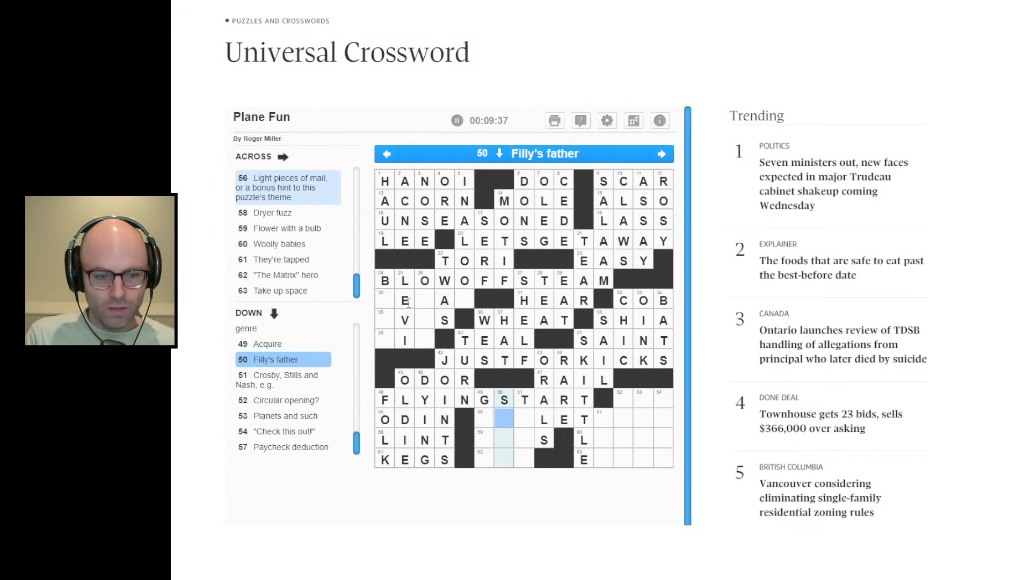
click(523, 395)
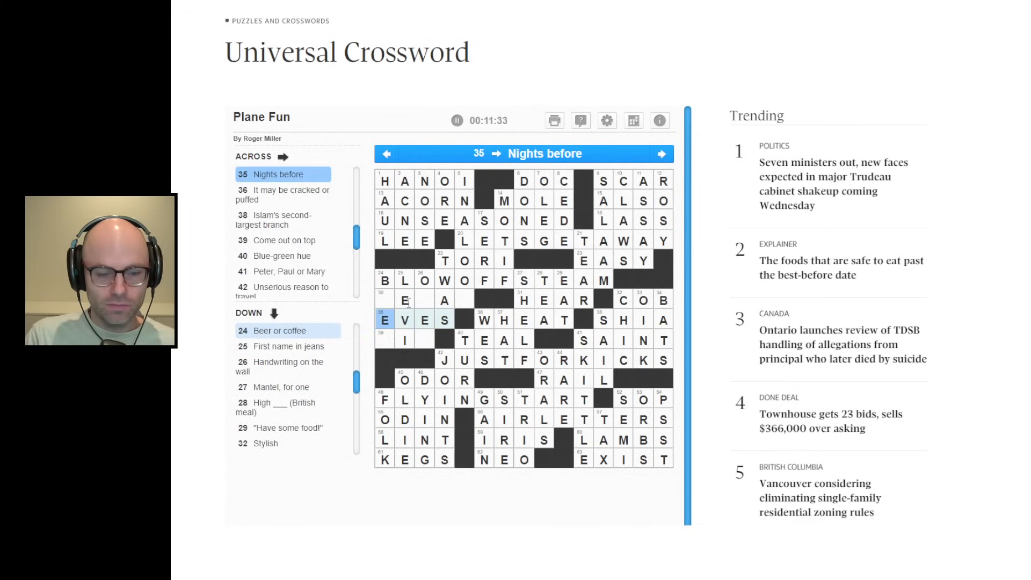
Step: Complete WIN for Come out on top by adding W at 39 Across
click(405, 300)
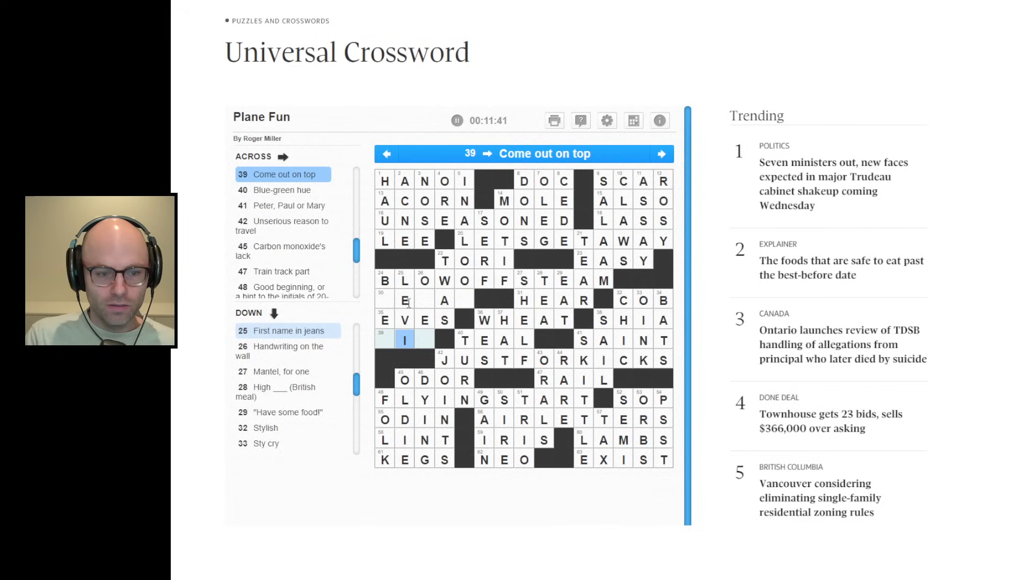
text(WIN)
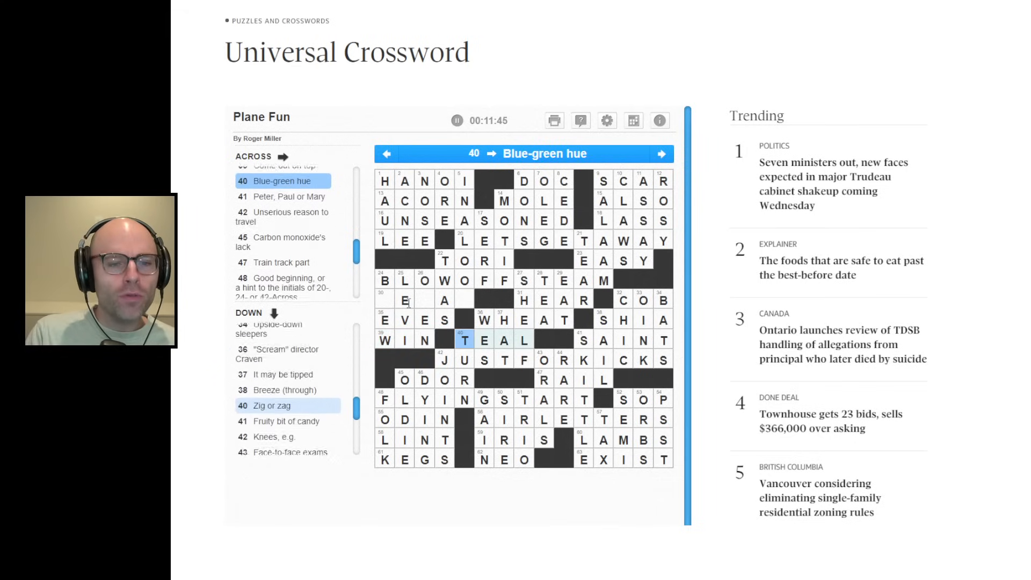
click(407, 300)
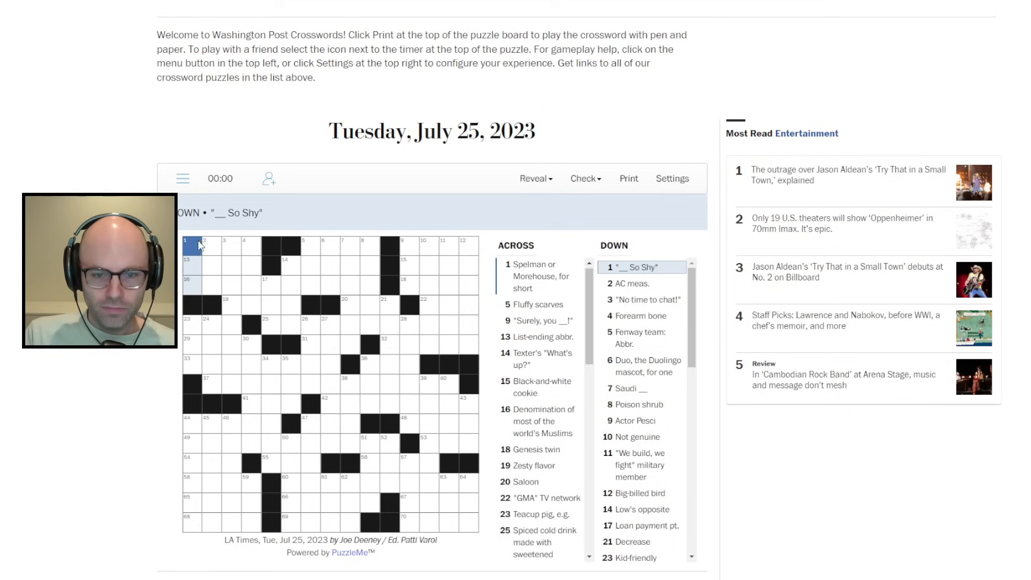
Step: Enter OREO at 15 Across and HES, AMP, IGOTTAGO down in the top-left corner
click(192, 252)
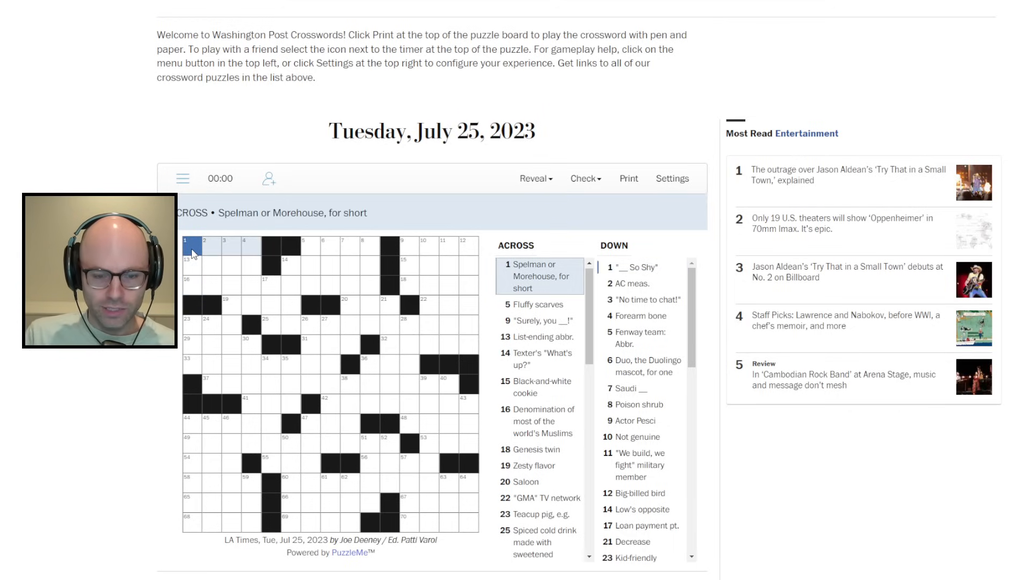
mouse_move(271, 264)
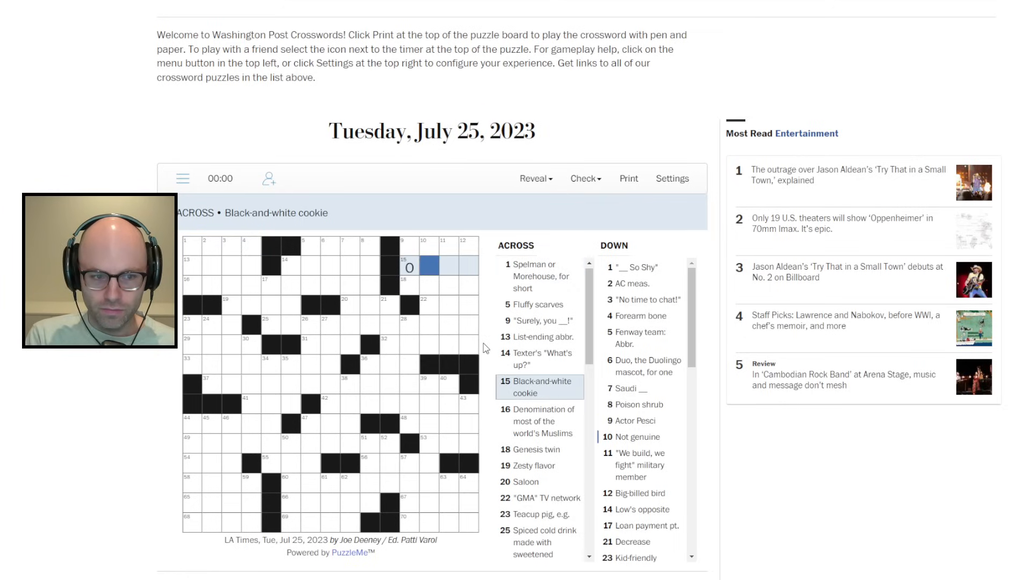
text(OREO)
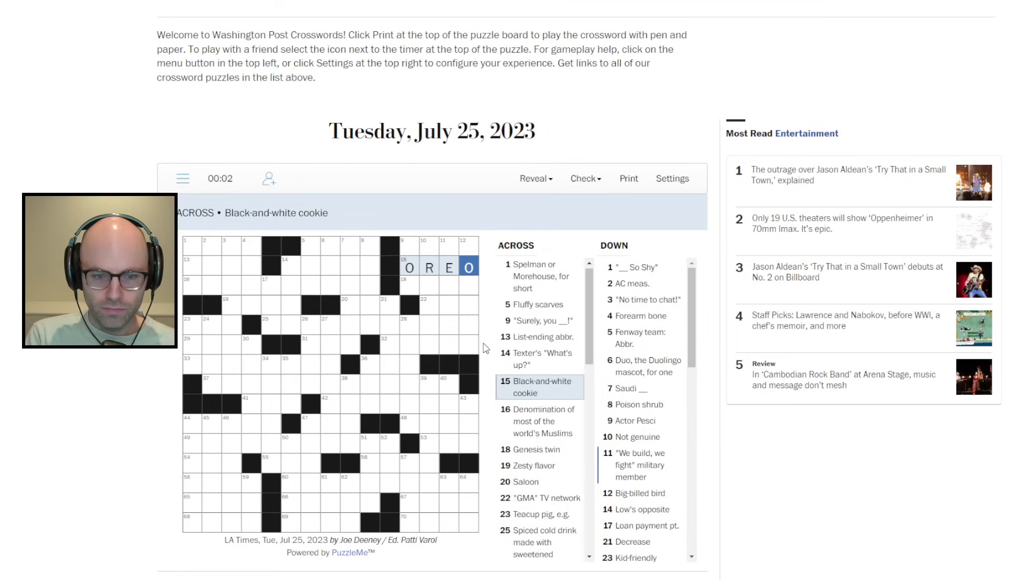
click(189, 280)
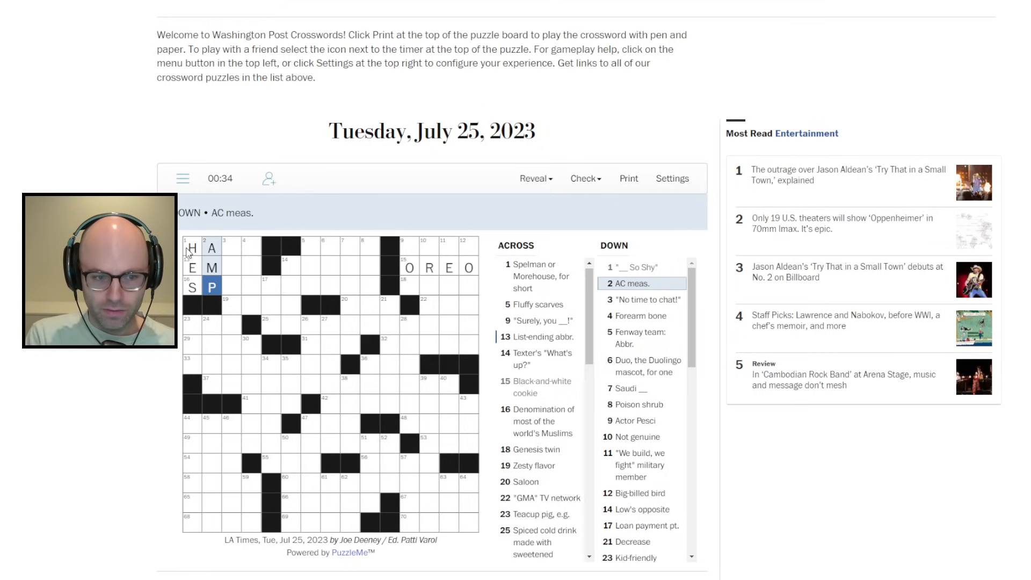
click(228, 247)
text(IGOTTAGO)
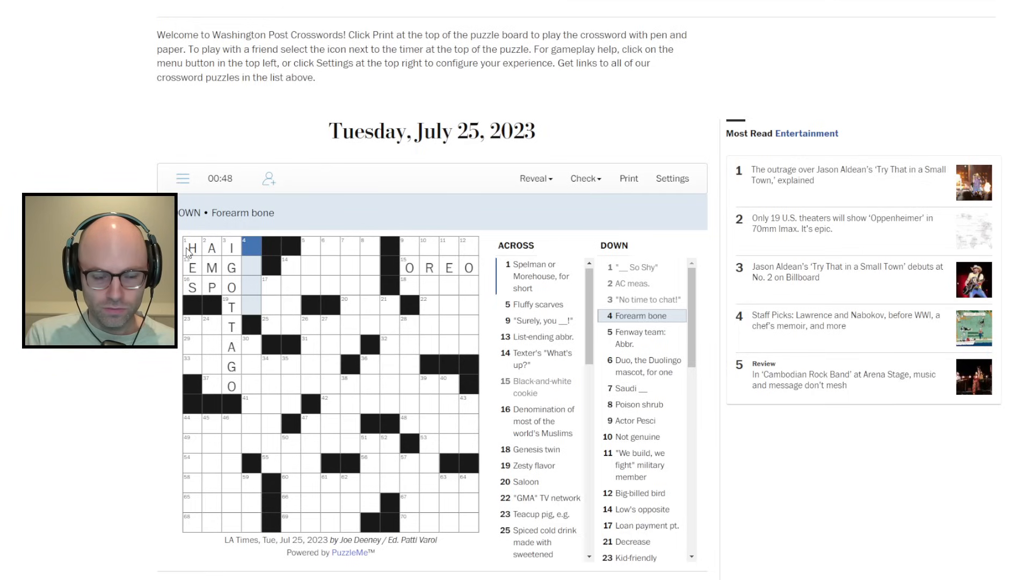
click(307, 247)
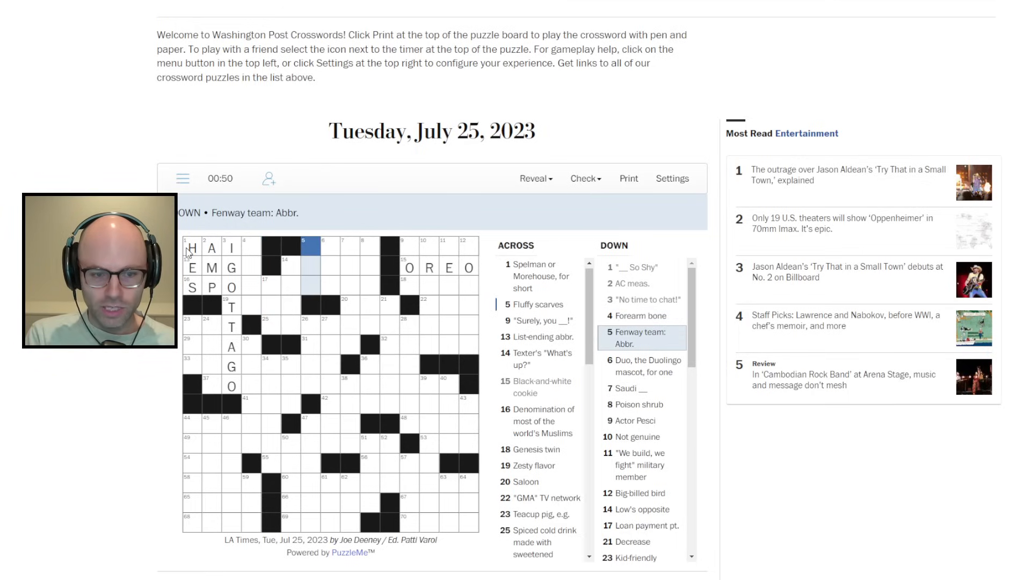
click(192, 268)
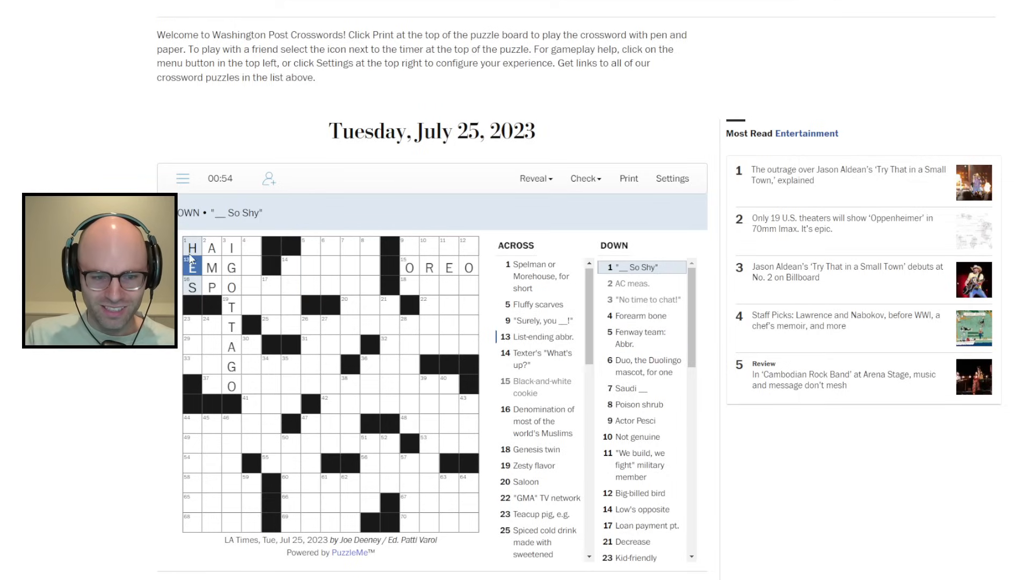
Step: Clear the top-left corner letters and enter ABC at 22 Across
click(192, 248)
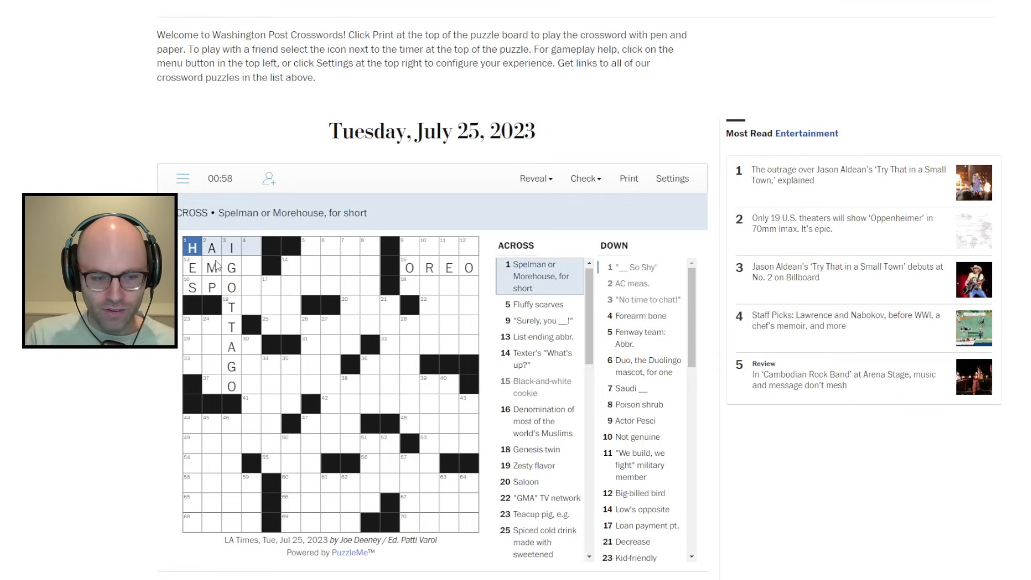
click(231, 247)
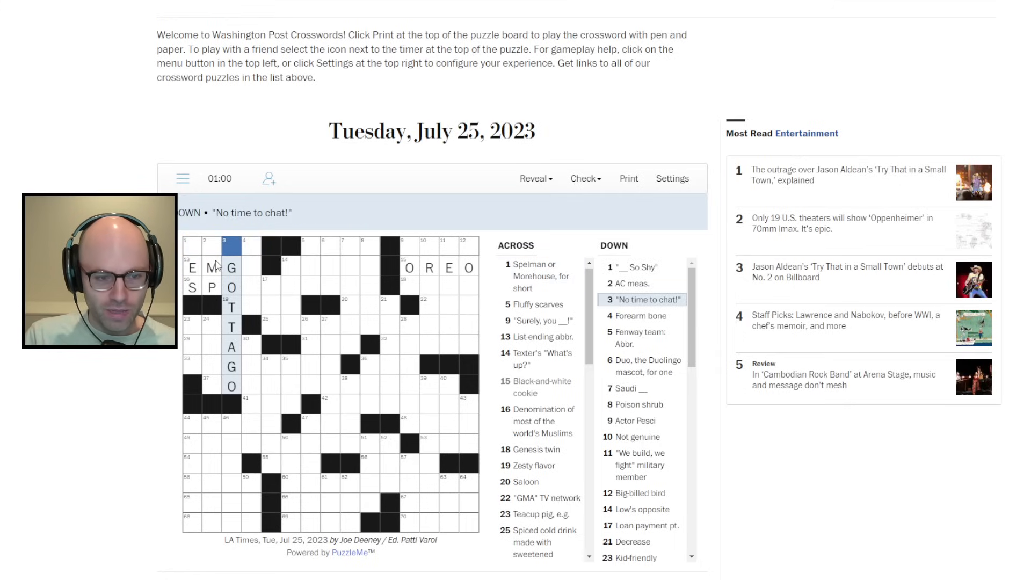
click(212, 267)
text(ABC)
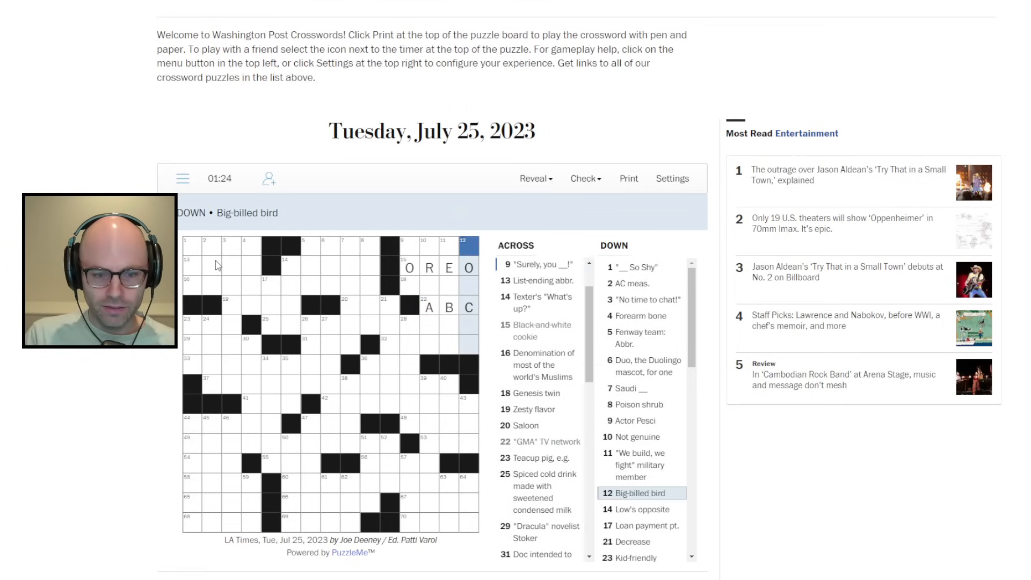
Step: Enter JEST at 9 Across, BAR for Saloon, and REDUCE running down
click(450, 258)
text(JEST)
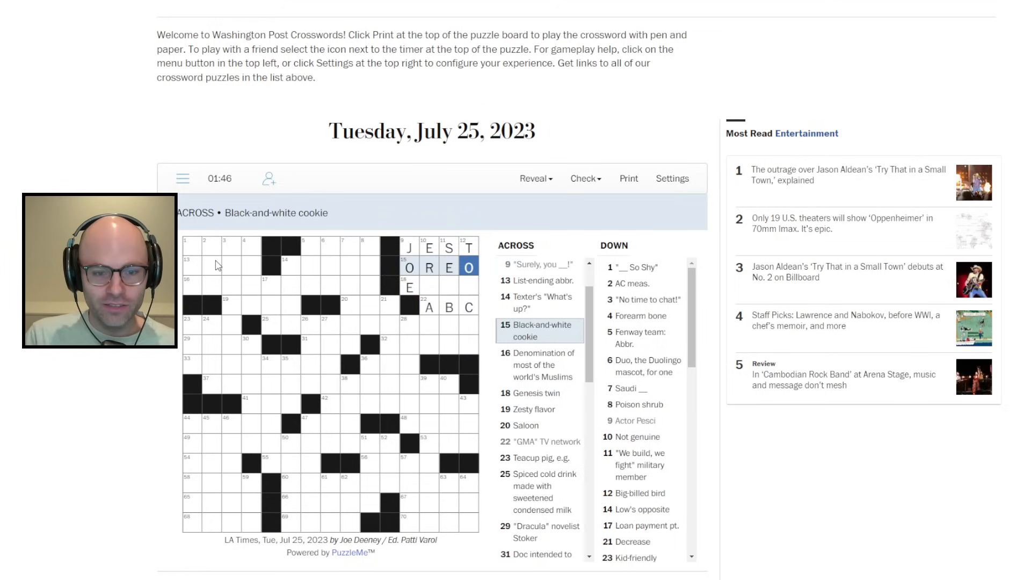
click(468, 266)
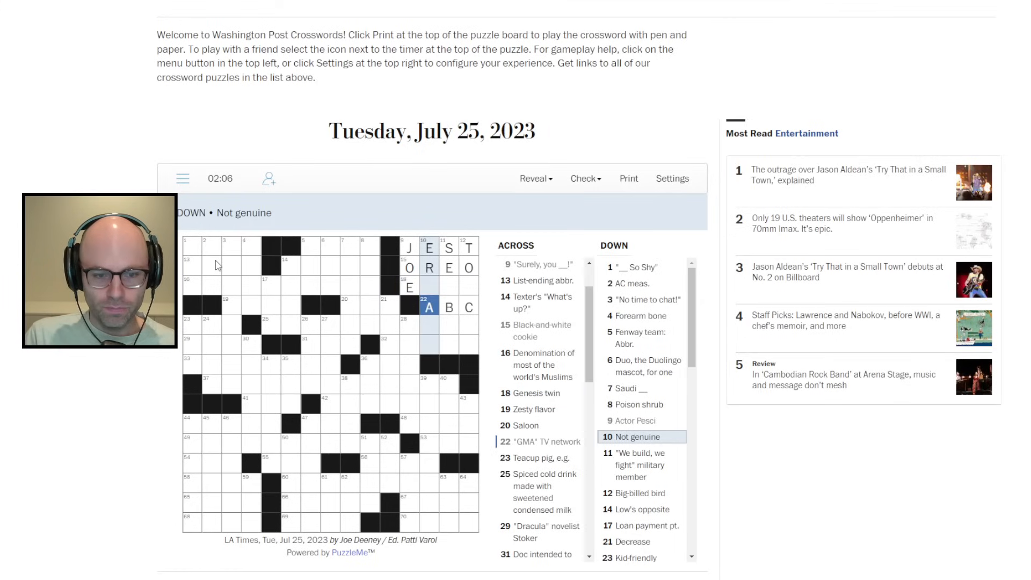
click(449, 306)
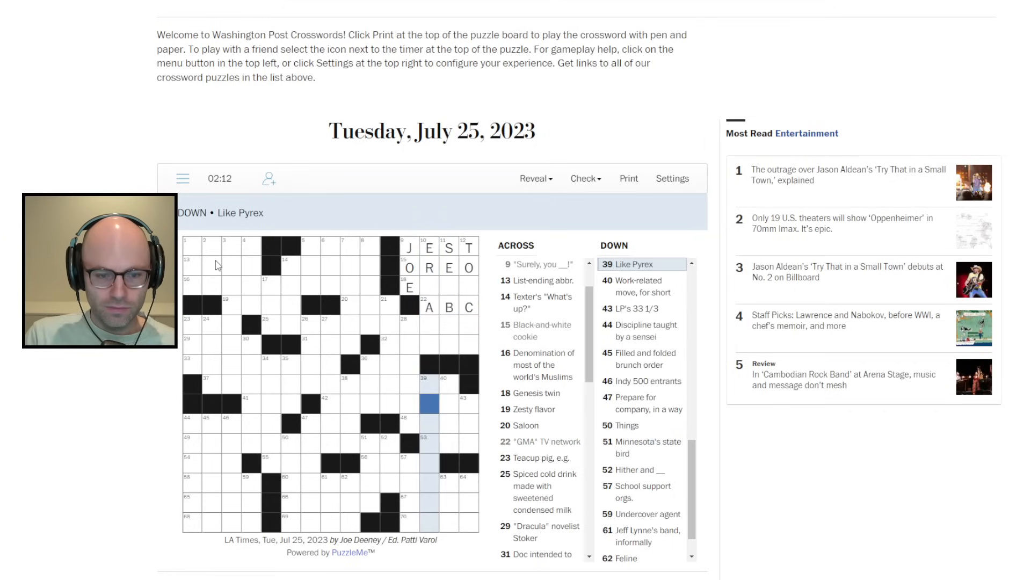
click(352, 307)
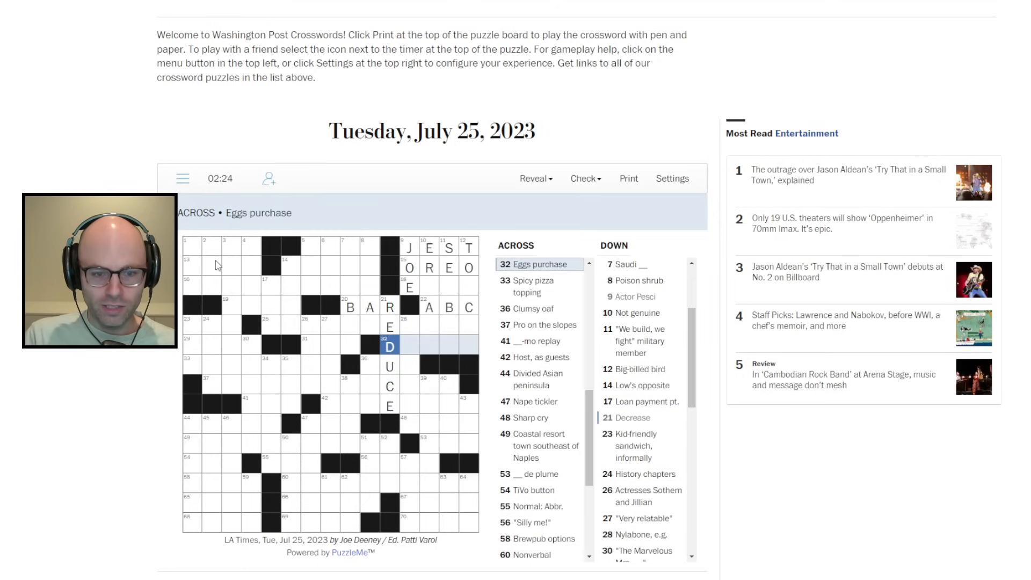
Step: Fill DOZEN at 32 Across, NDA at 31 Across, and ARABIA for Saudi __
text(OZEN)
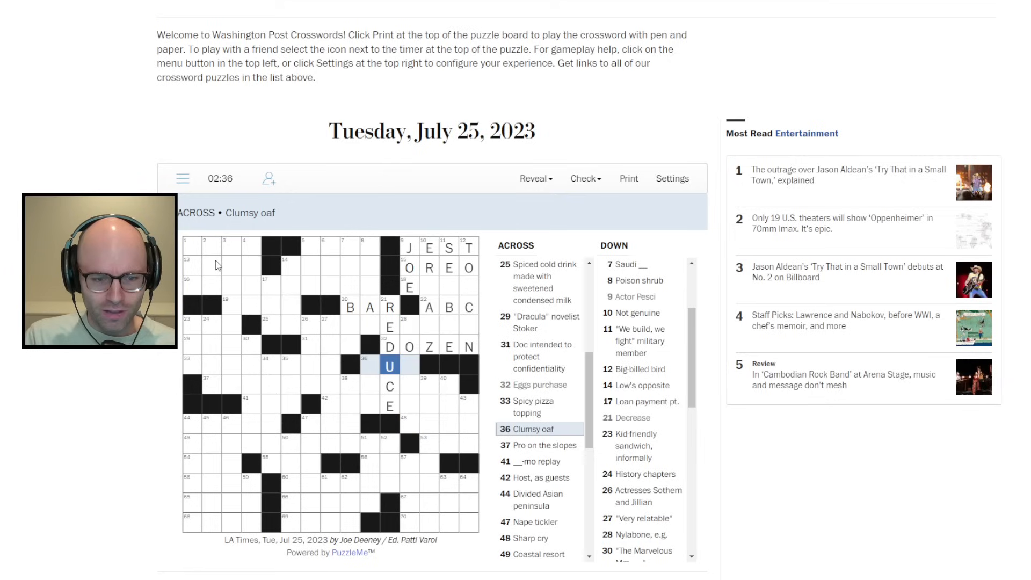
scroll(down, 3)
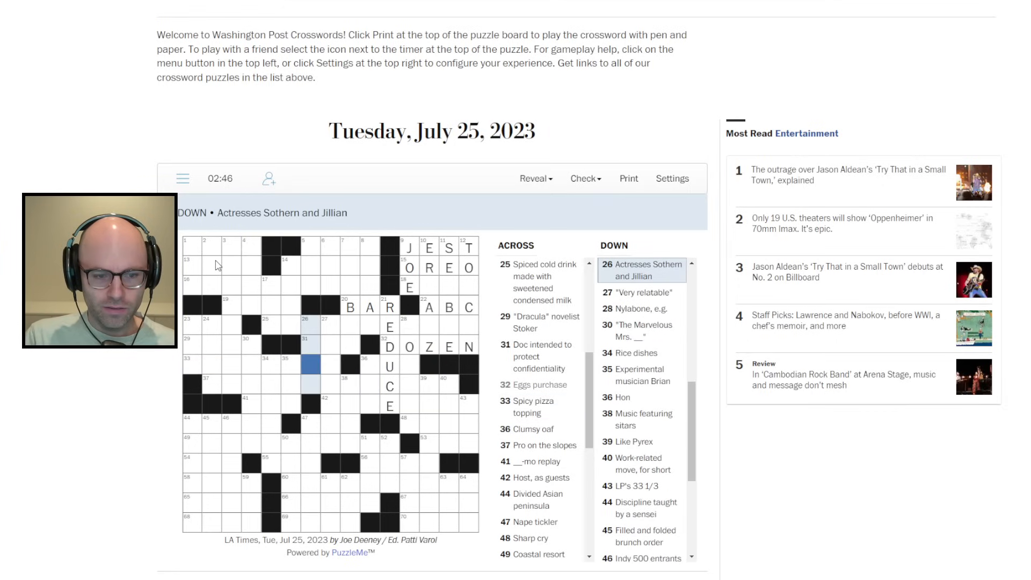
click(311, 351)
text(NDA)
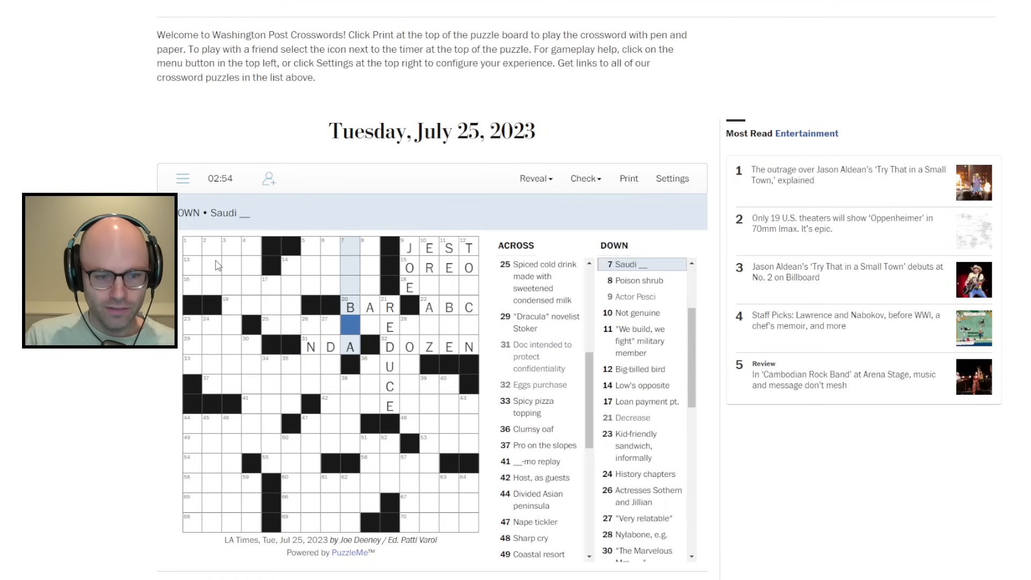
click(332, 323)
text(ARA)
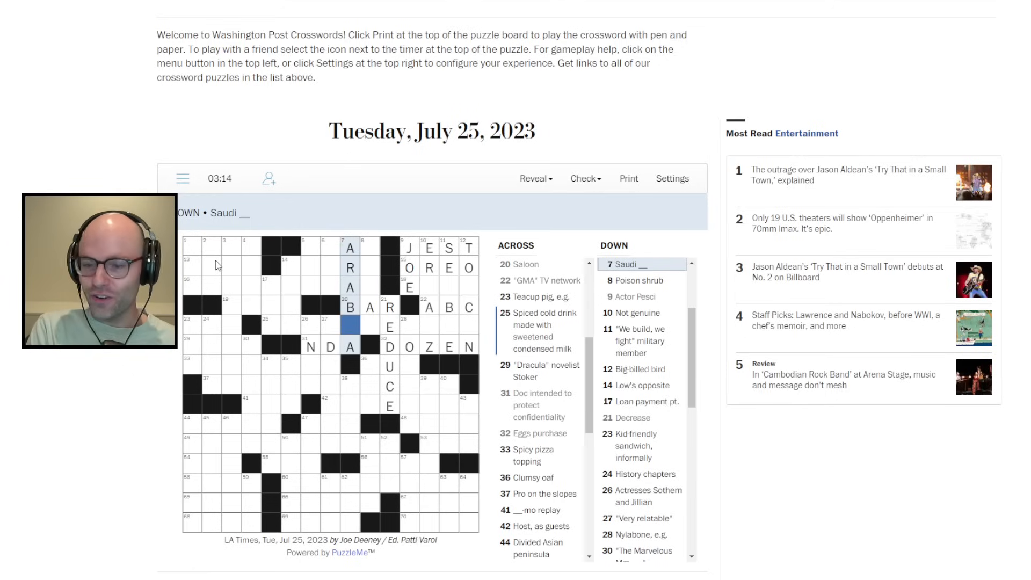
text(I)
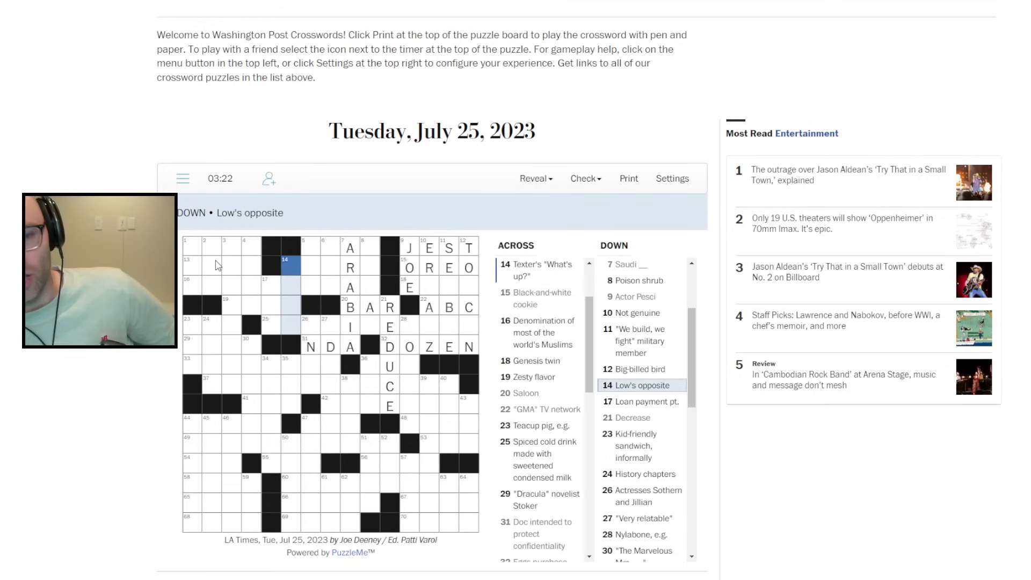
Step: Enter HIGH down, then BOAS, HOWRU and ISLAM across the top middle
text(HIGH)
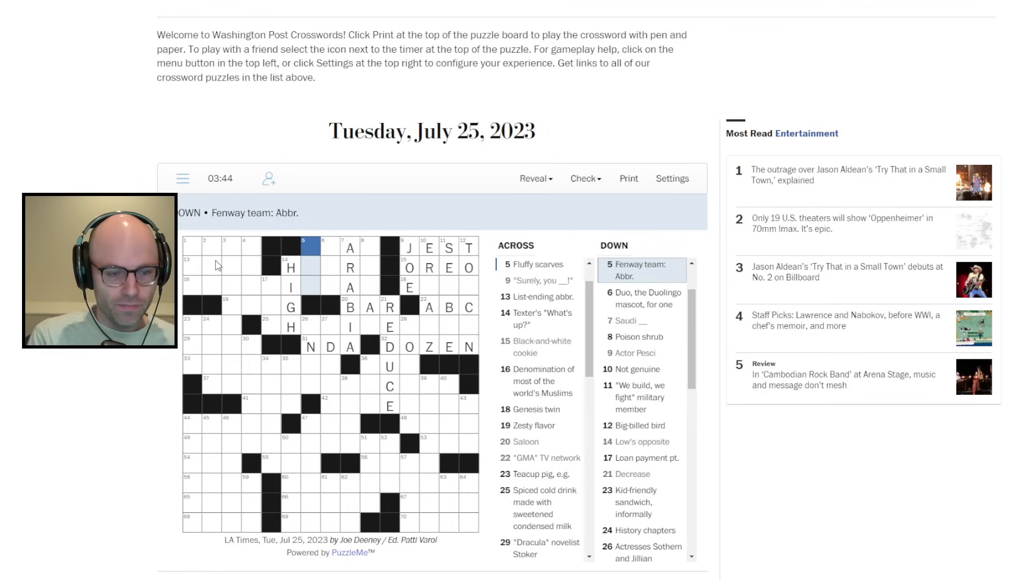
text(BOS)
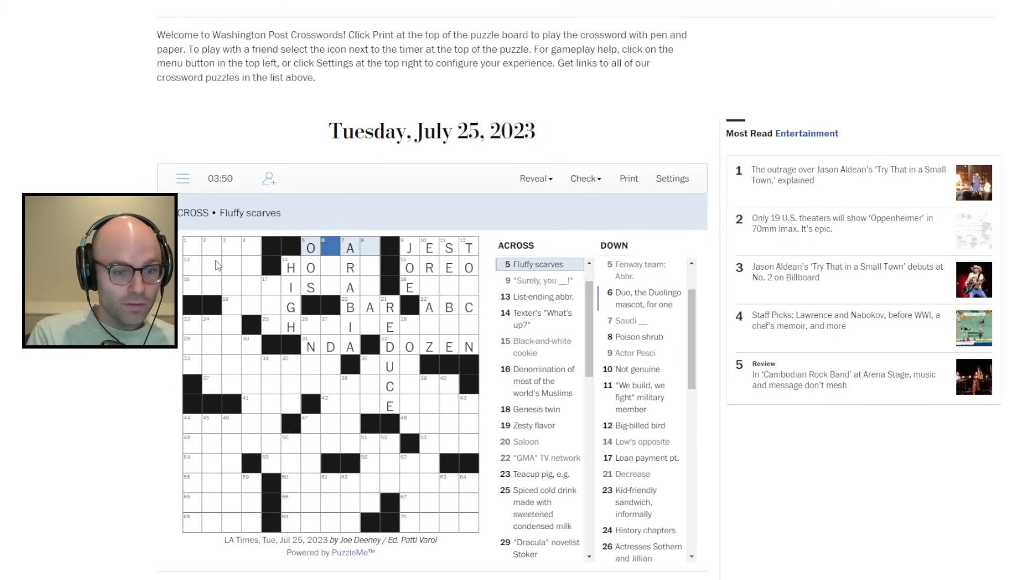
text(BOAS)
click(330, 268)
text(W)
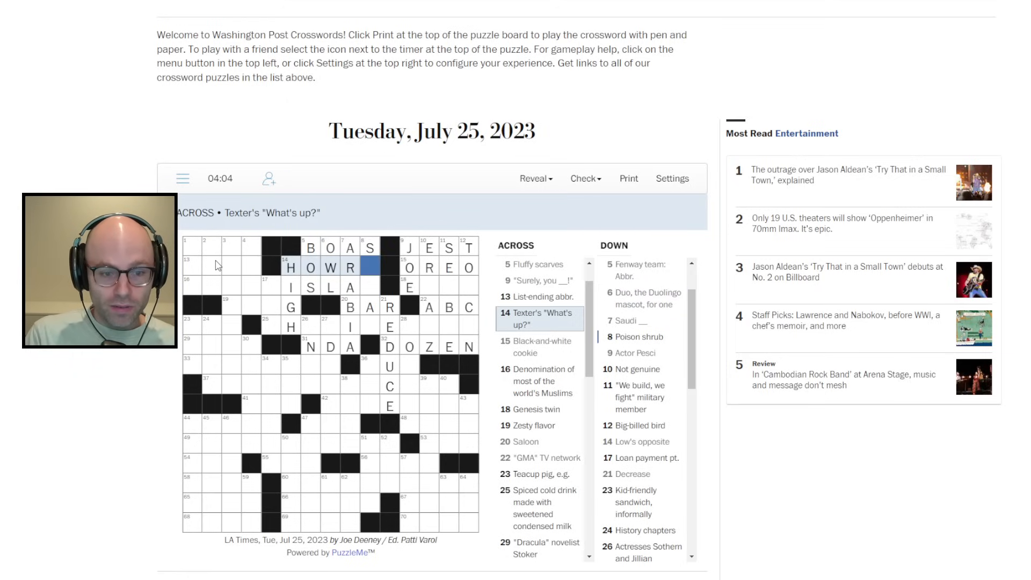
text(U)
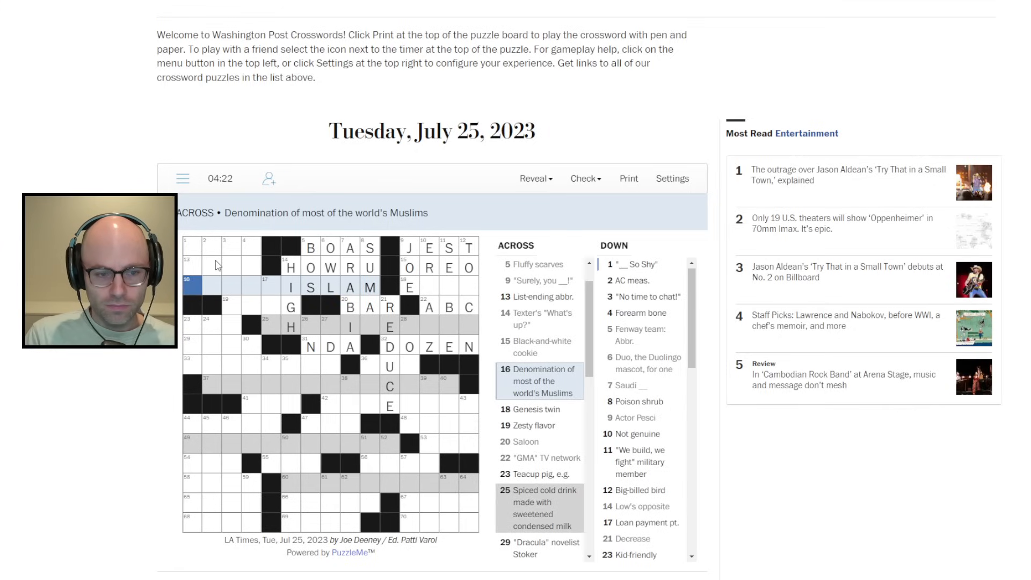
Step: Enter TANG at 19 Across, plus ULNA and ERAS going down
click(191, 267)
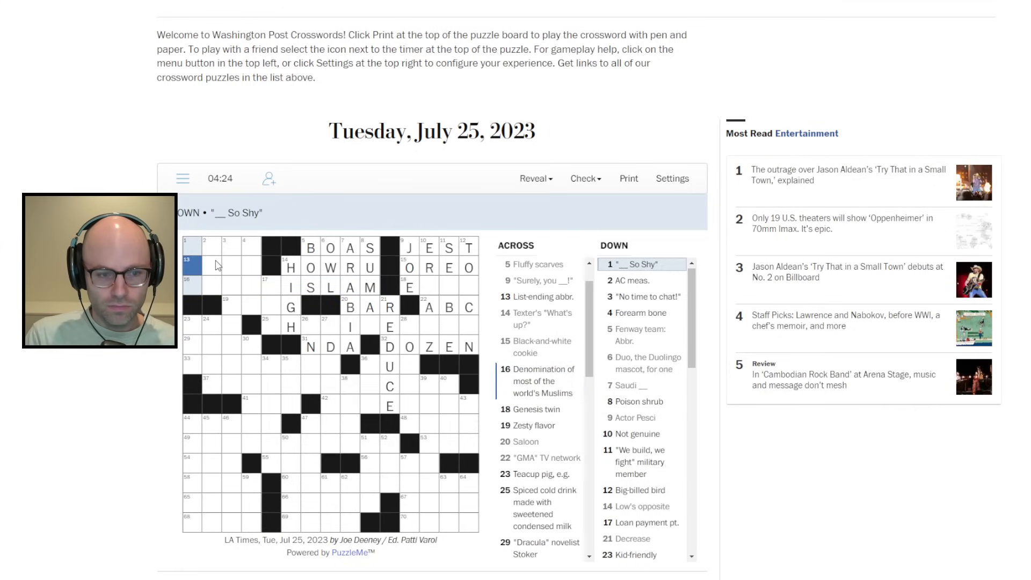
click(252, 247)
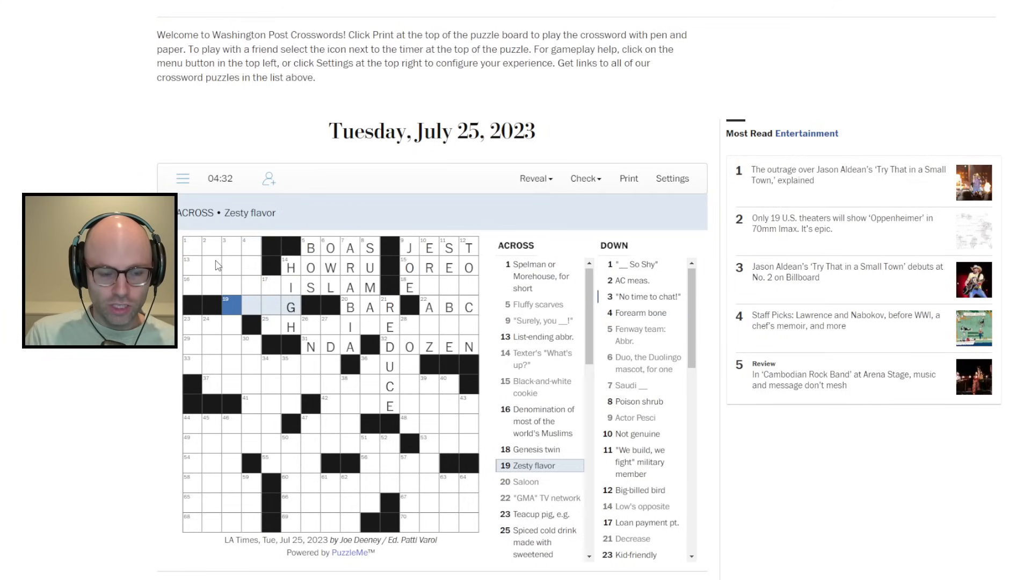
text(TANG)
click(252, 276)
text(ULNA)
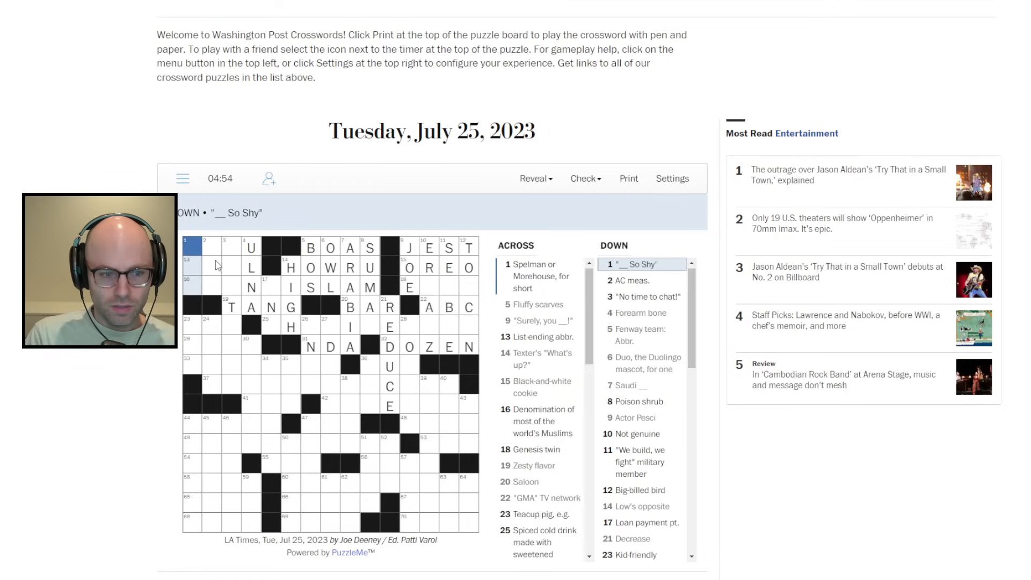
click(212, 248)
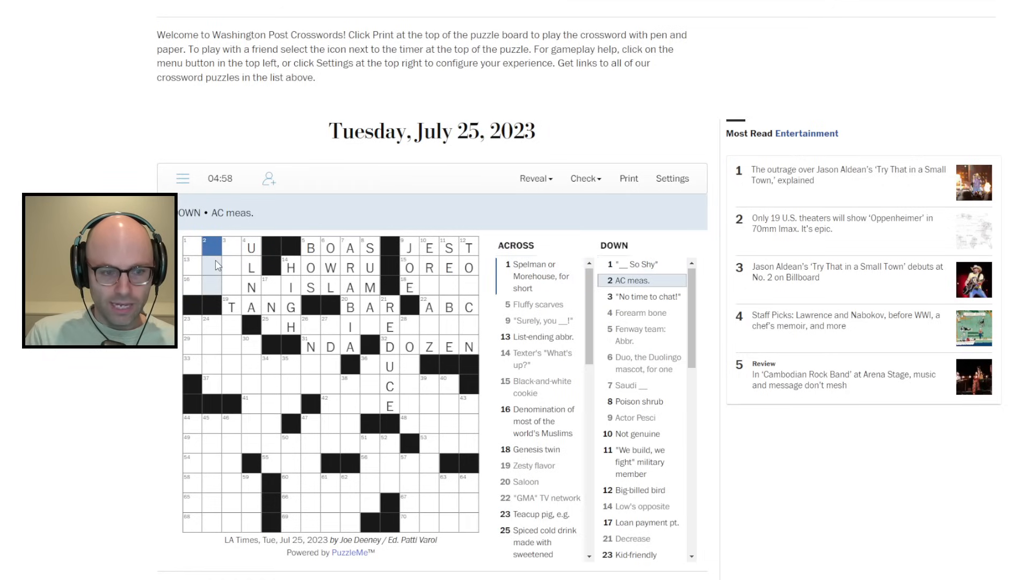
click(227, 248)
text(ERAS)
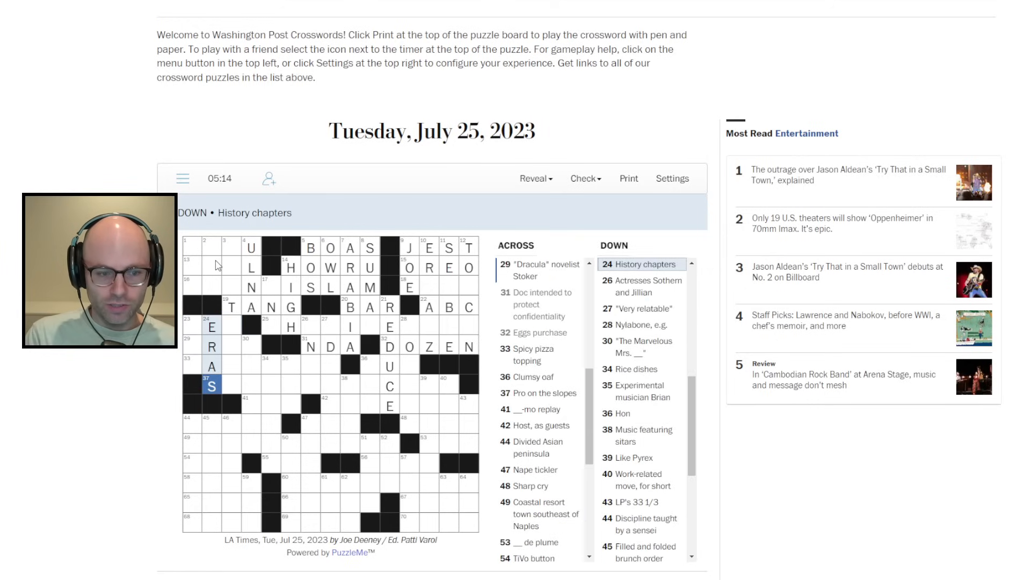
Step: Fill BRAM, PET, JALAPENO and SKIINSTRUCTOR across, with PBJ running down
click(210, 357)
text(B)
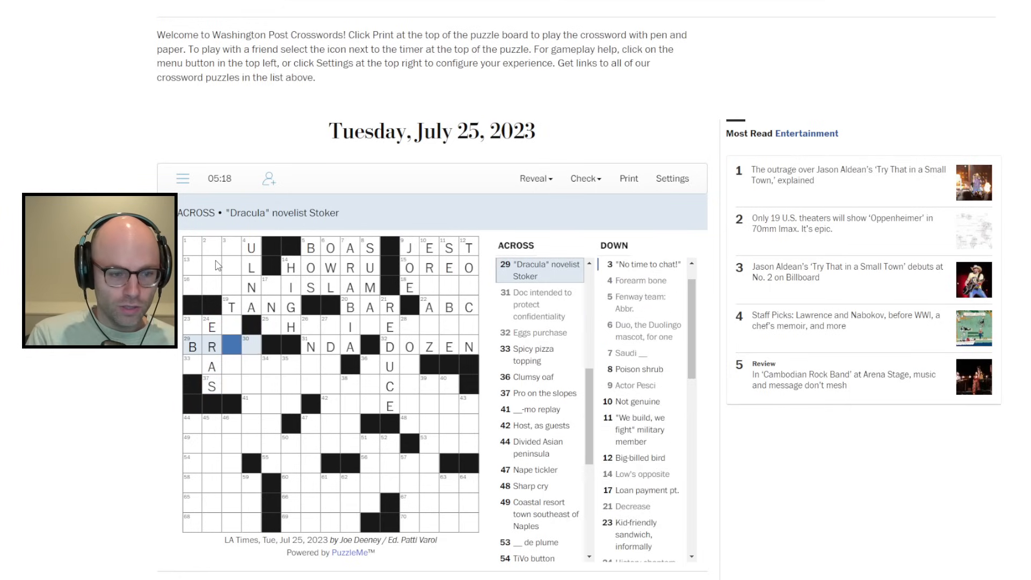
click(251, 346)
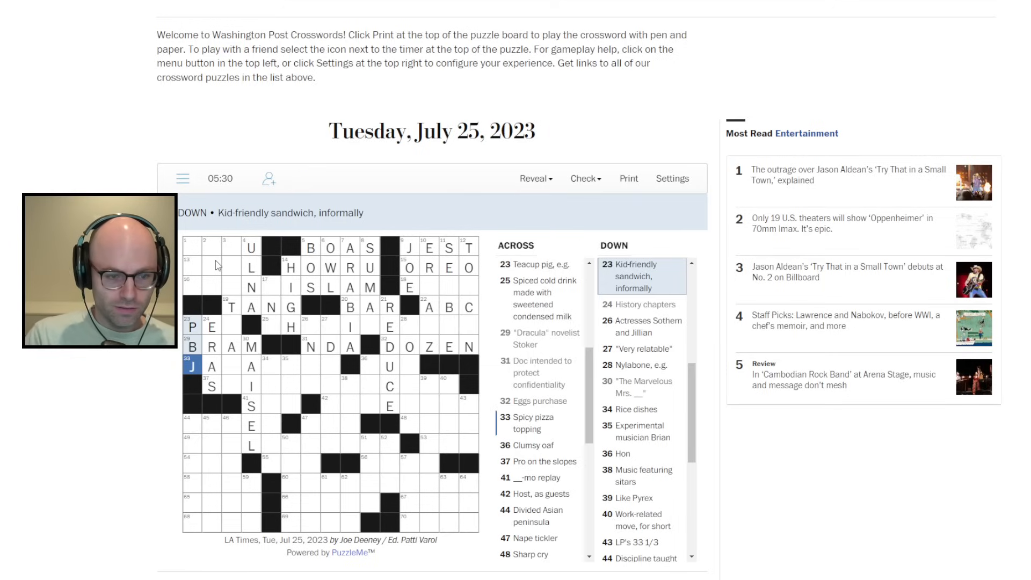
click(211, 324)
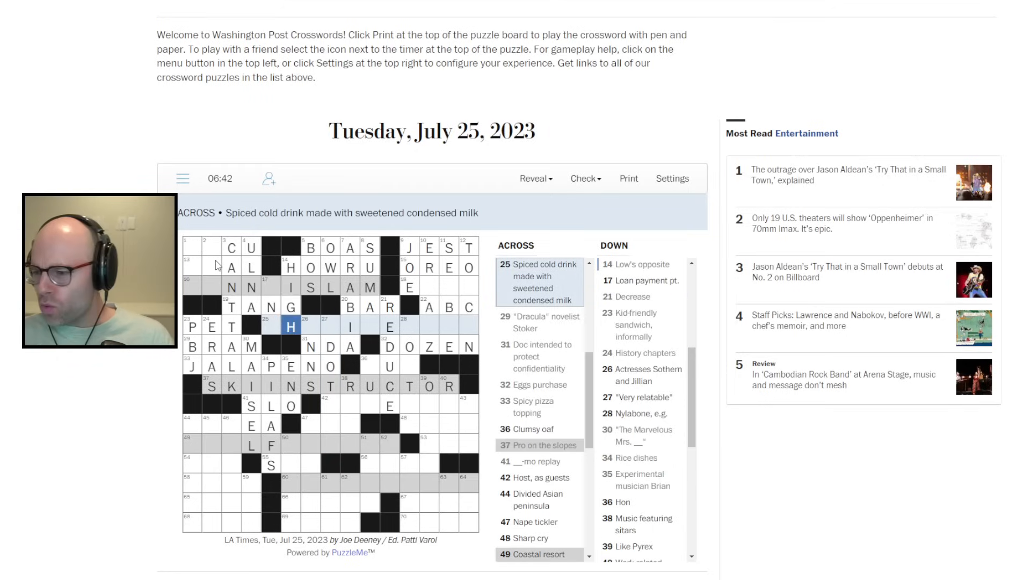
Step: Fill 25 Across with CHAI ICE and 16 Across with SUNNI
click(330, 326)
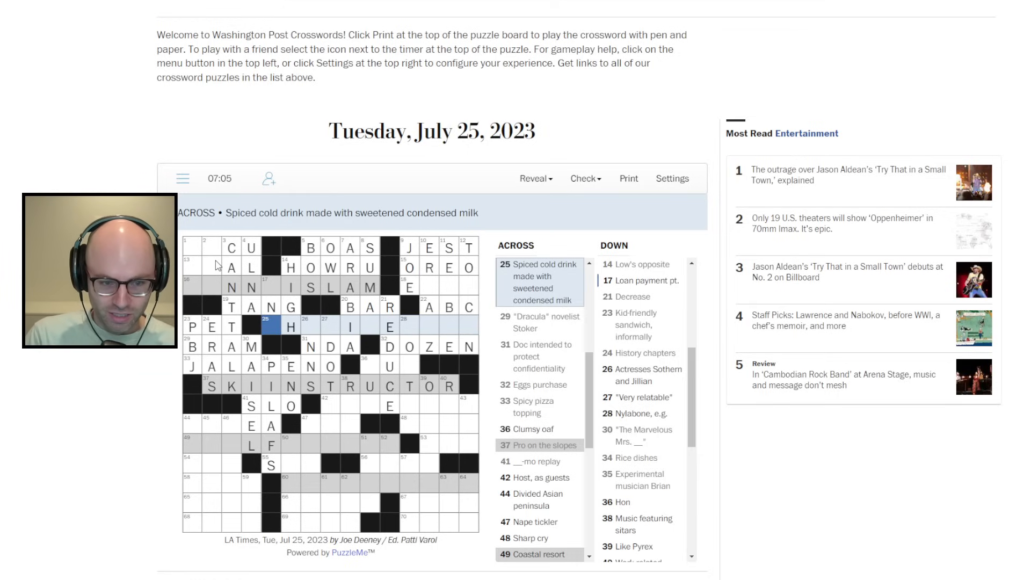
text(CHAIIC)
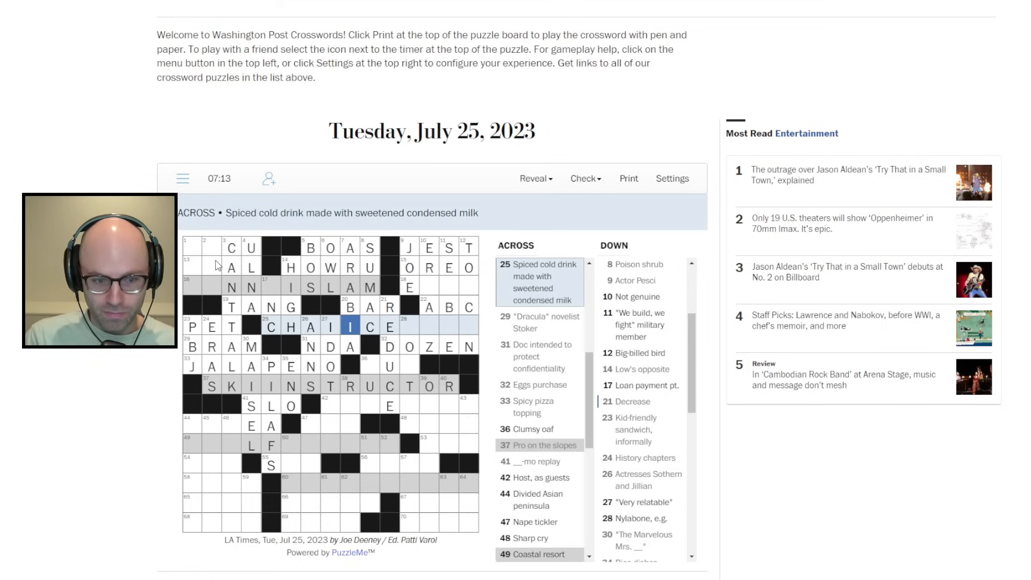
click(272, 327)
text(SUNNI)
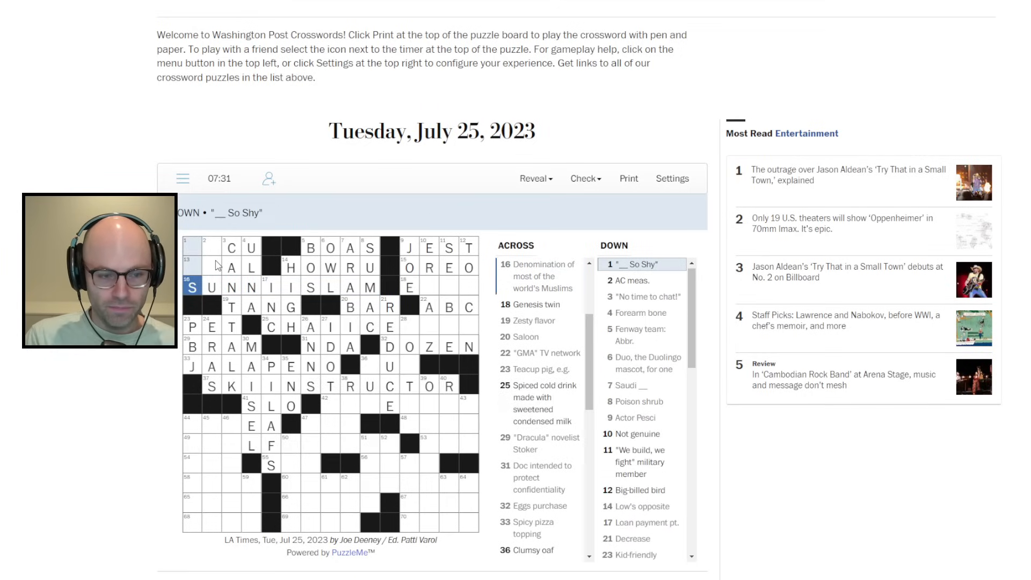
click(192, 248)
text(HE)
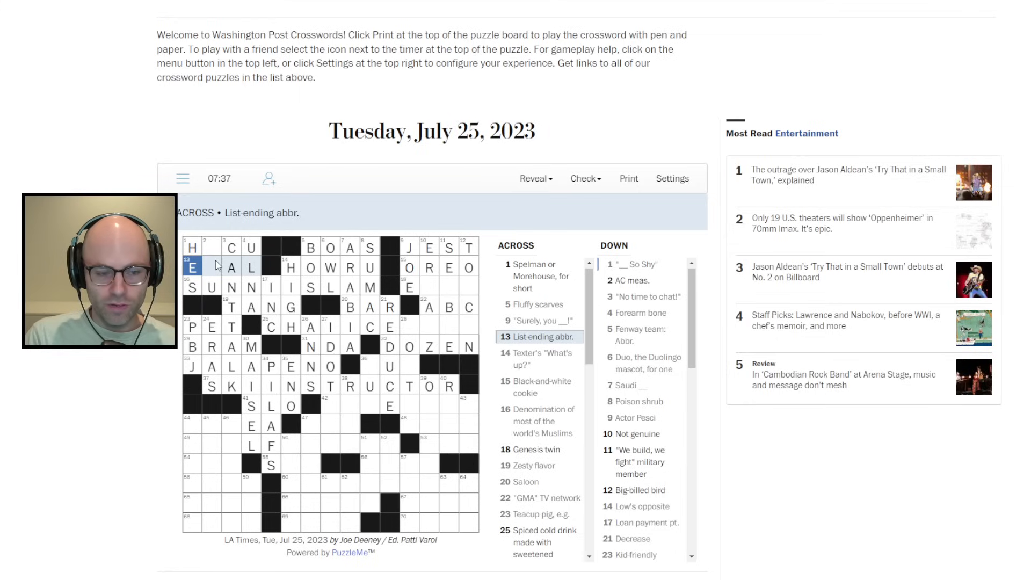
Step: Enter B at 2 Down to finish HBCU, then add U and A at 11 Down
click(212, 266)
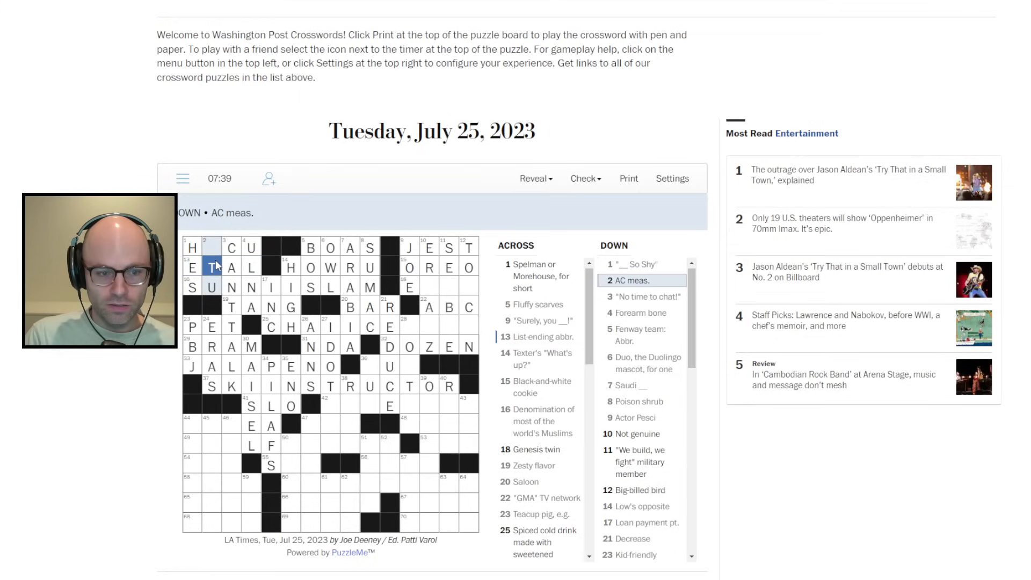
text(B)
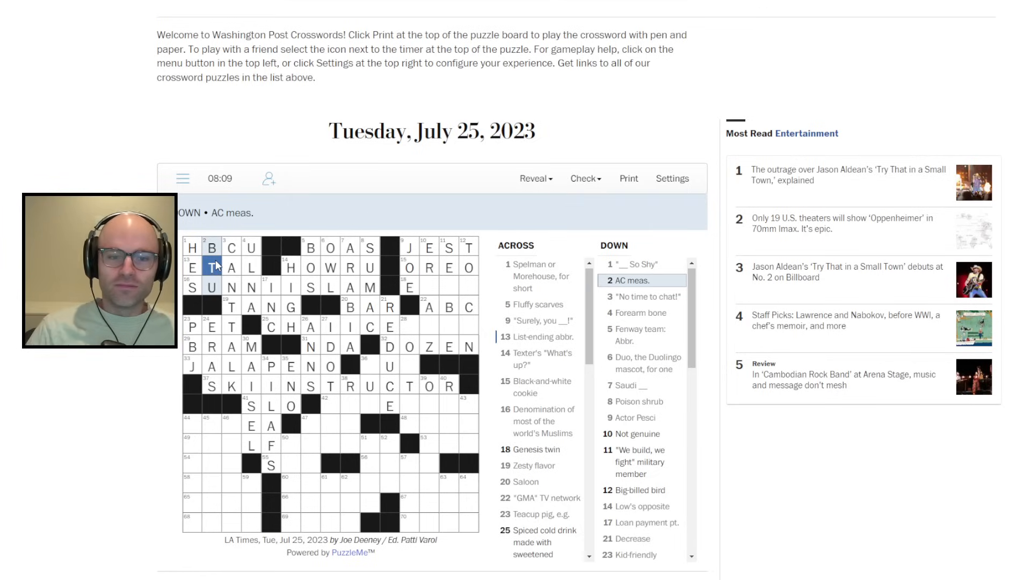
click(467, 287)
text(UCA)
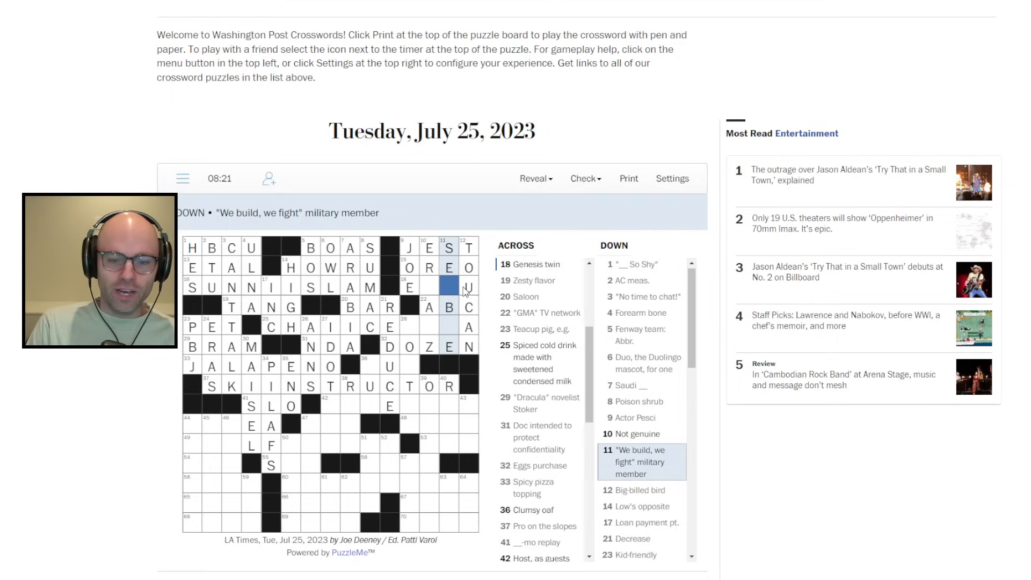
Step: Fill 18 Across with ESAU and extend 25 Across to CHAI ICED TEA
click(637, 434)
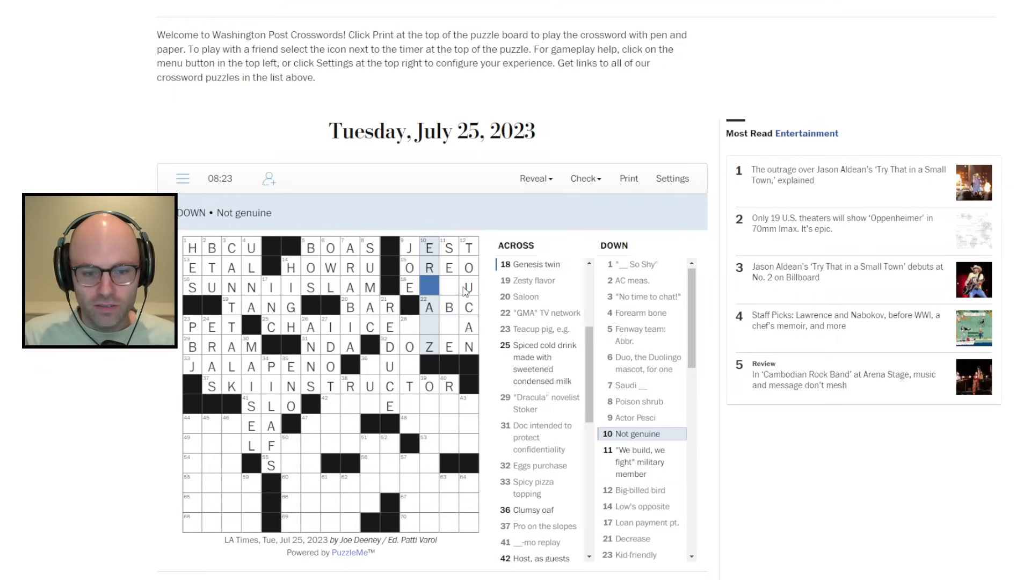
click(637, 462)
text(SAT)
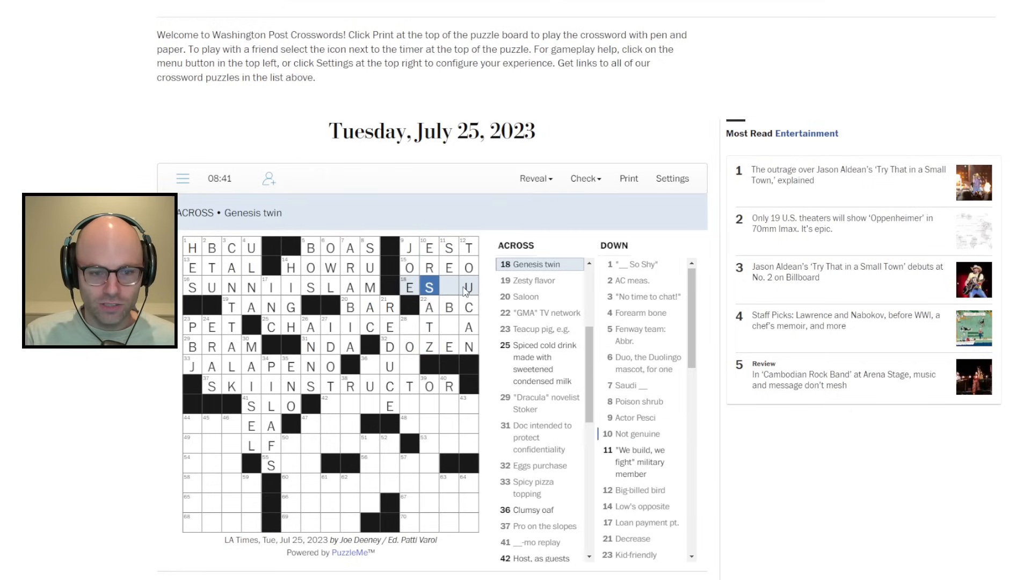
text(A)
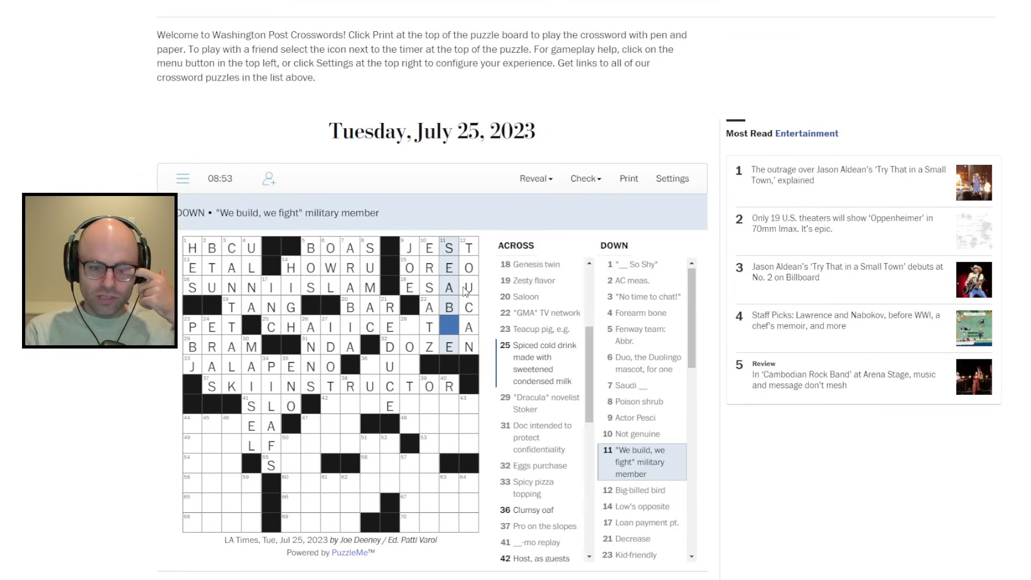
click(449, 326)
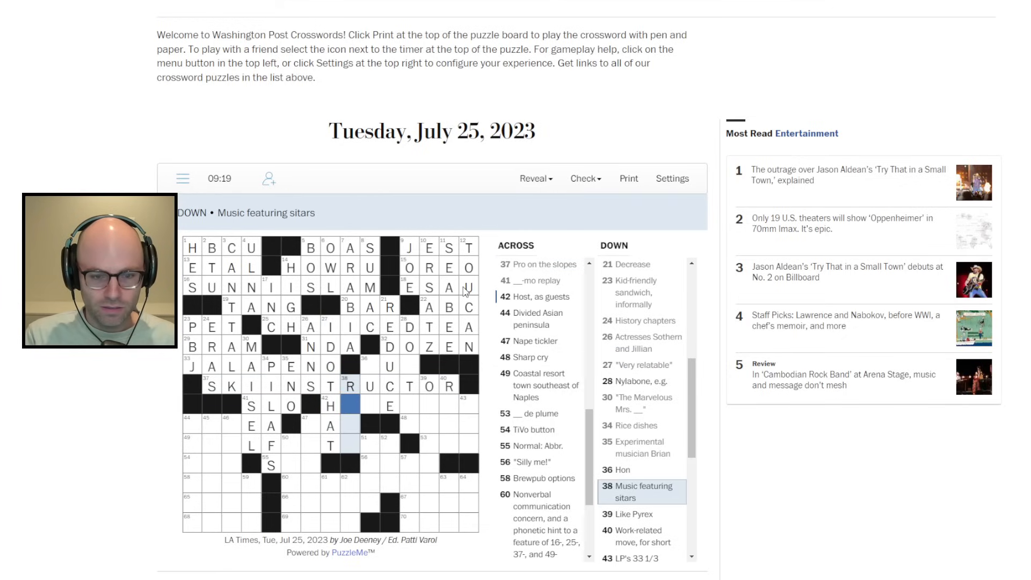
Step: Enter RPM at 36 Down, NOM at 40 Down, YELP at 53 Across and SAFE at 28 Down
click(330, 405)
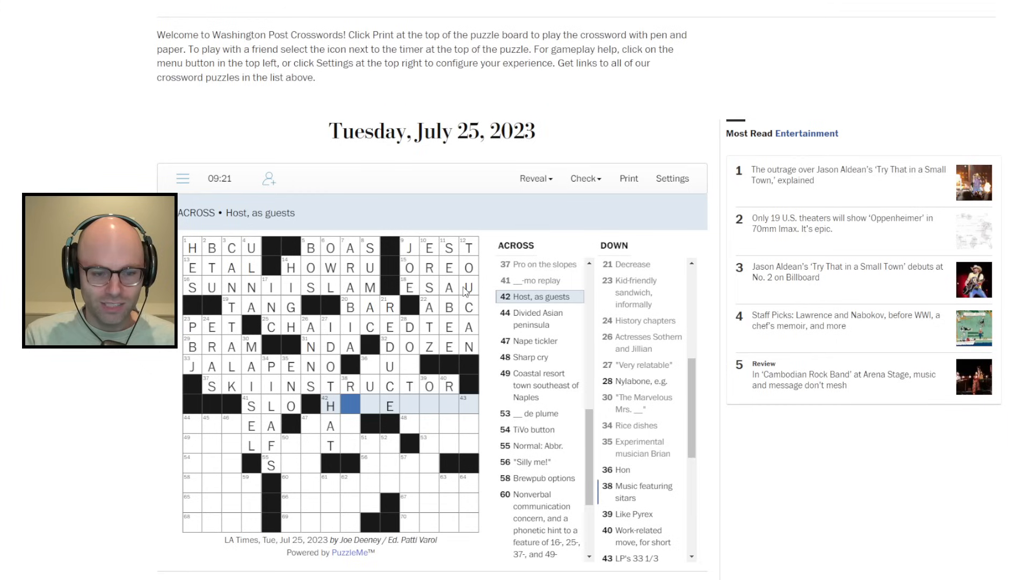
click(350, 386)
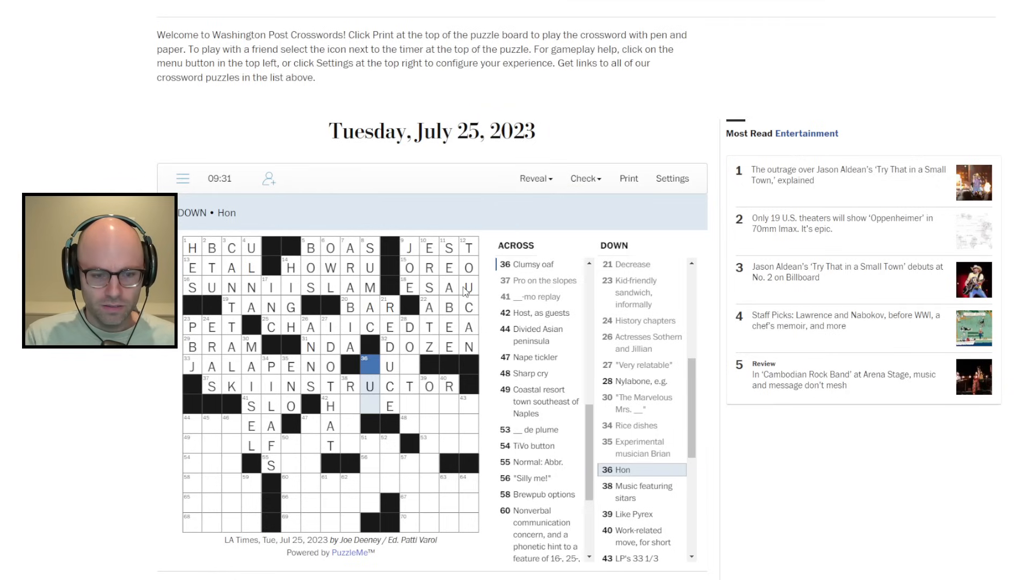
click(390, 404)
text(RPM)
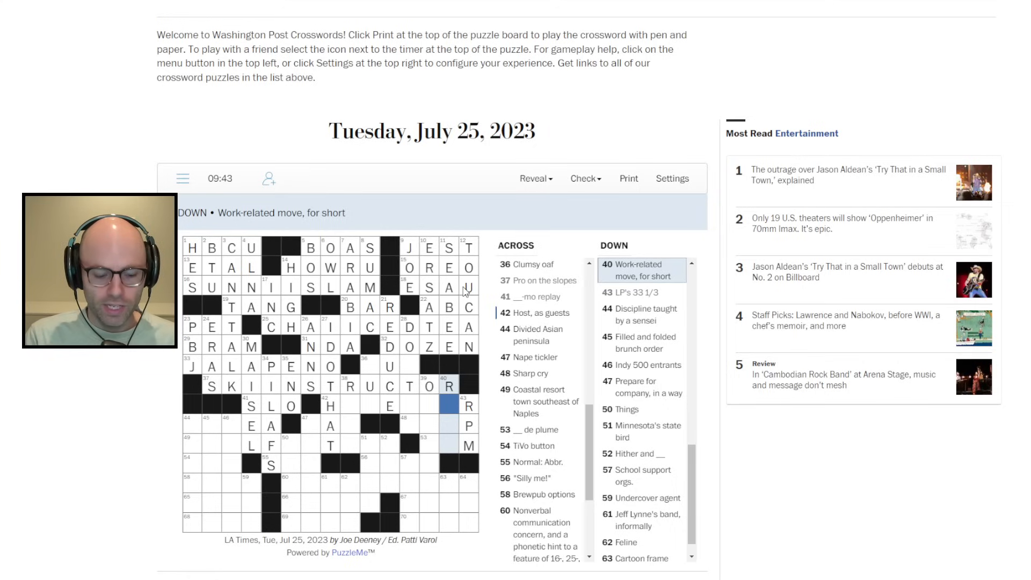
click(449, 445)
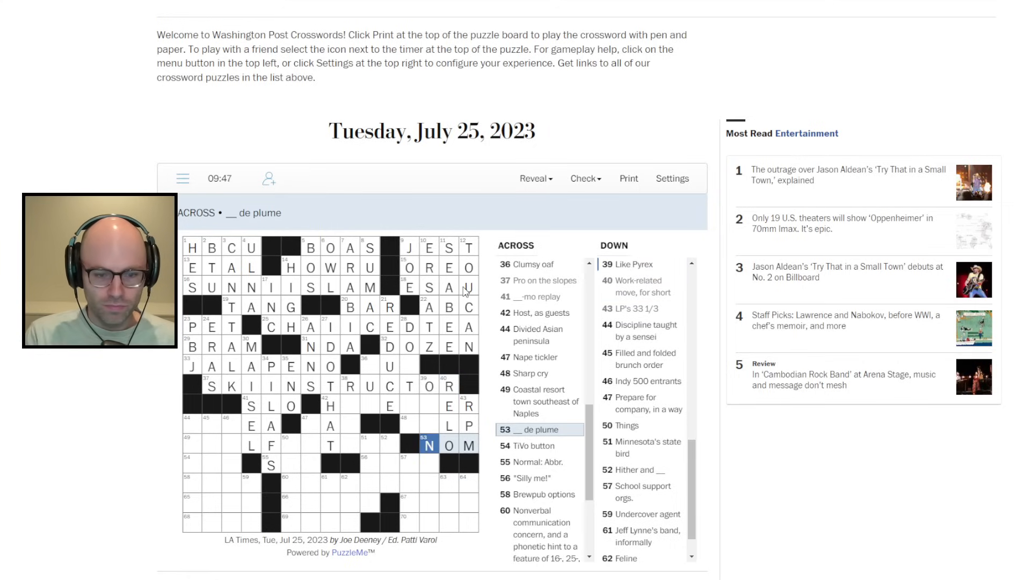
click(410, 425)
text( Y)
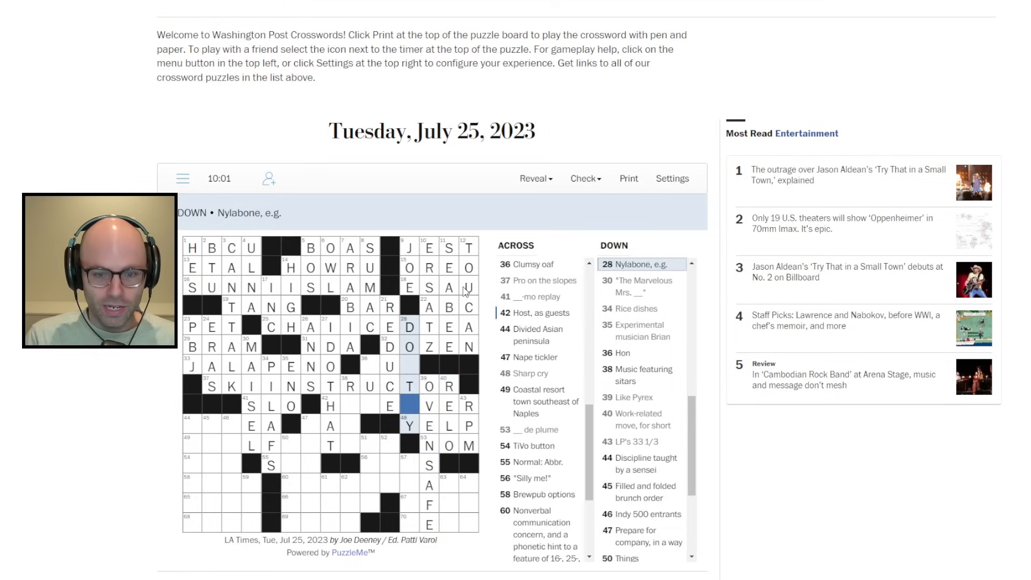
Step: Enter HAVE OVER at 42 Across and LUG for 'Clumsy oaf'
click(332, 404)
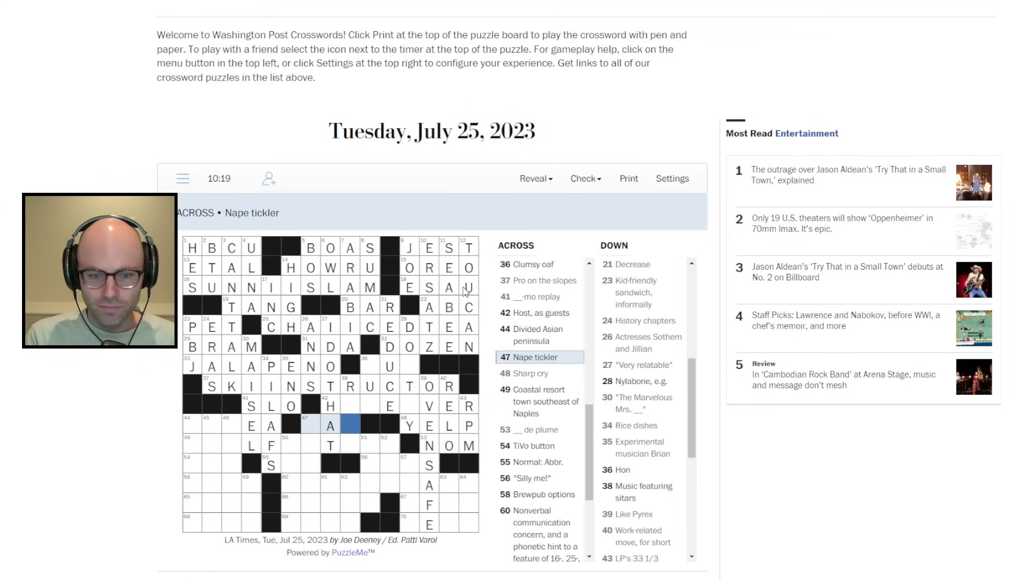
click(330, 426)
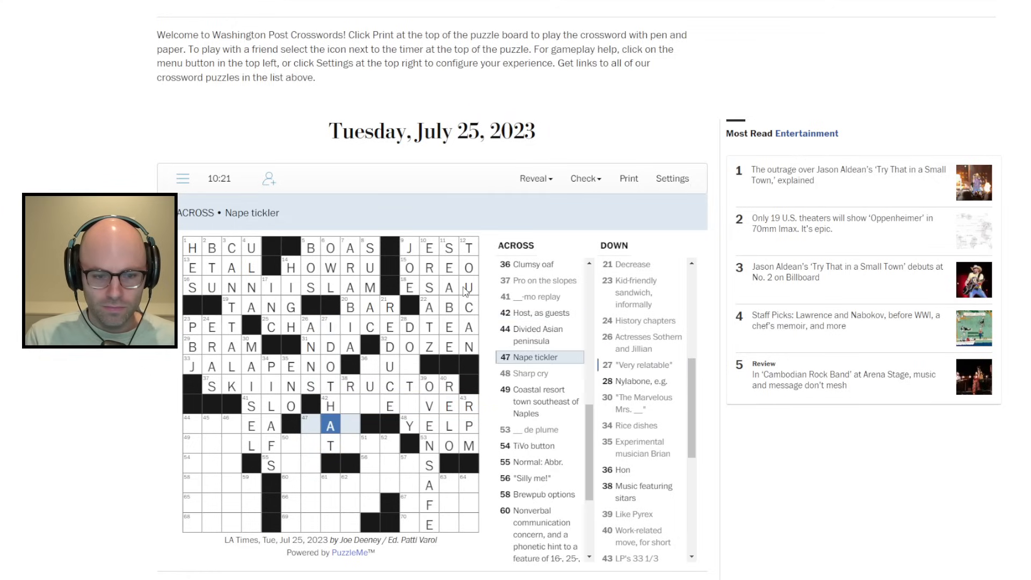
scroll(down, 3)
text(AVEO)
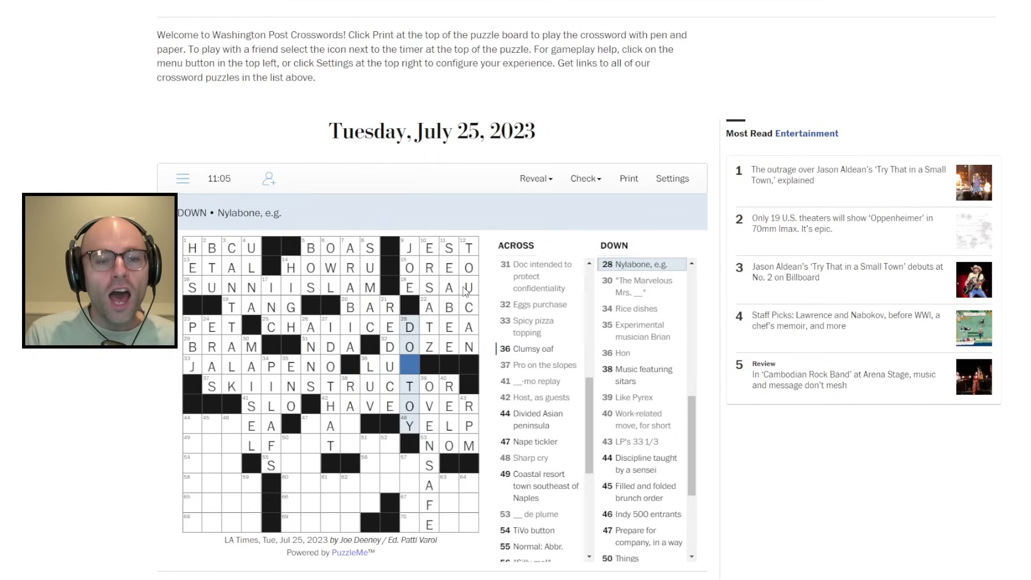
text(G)
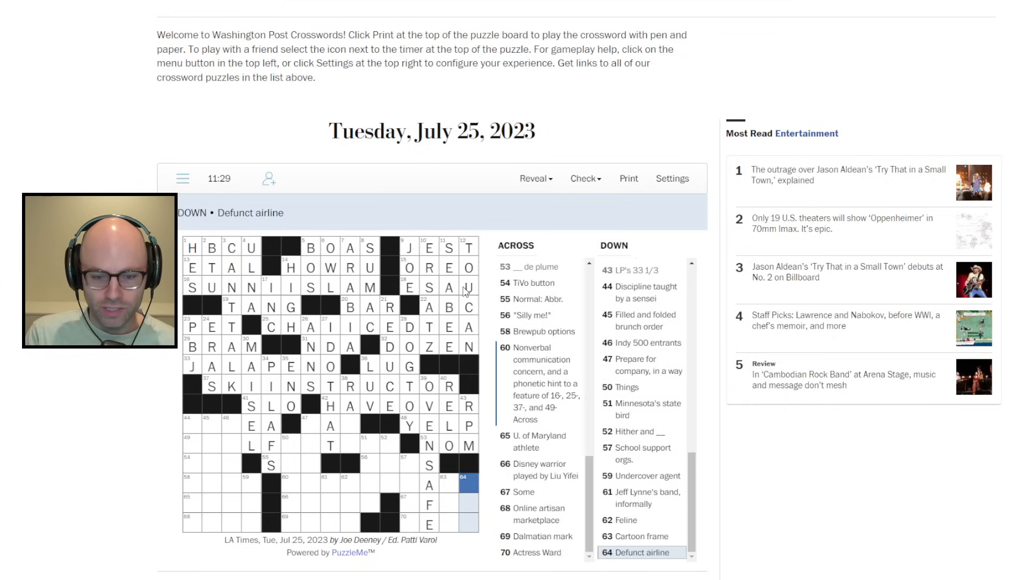
Step: Enter T at 64 Down, plus AFEW, SELA and ACT in the bottom-right corner
text(TWA)
click(439, 523)
text(SELA)
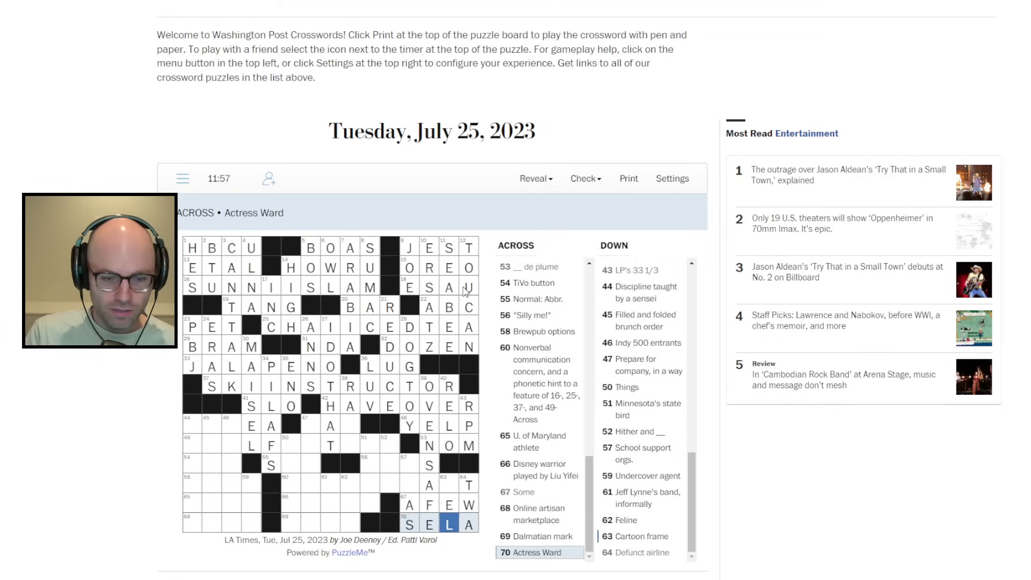
click(449, 484)
text(C)
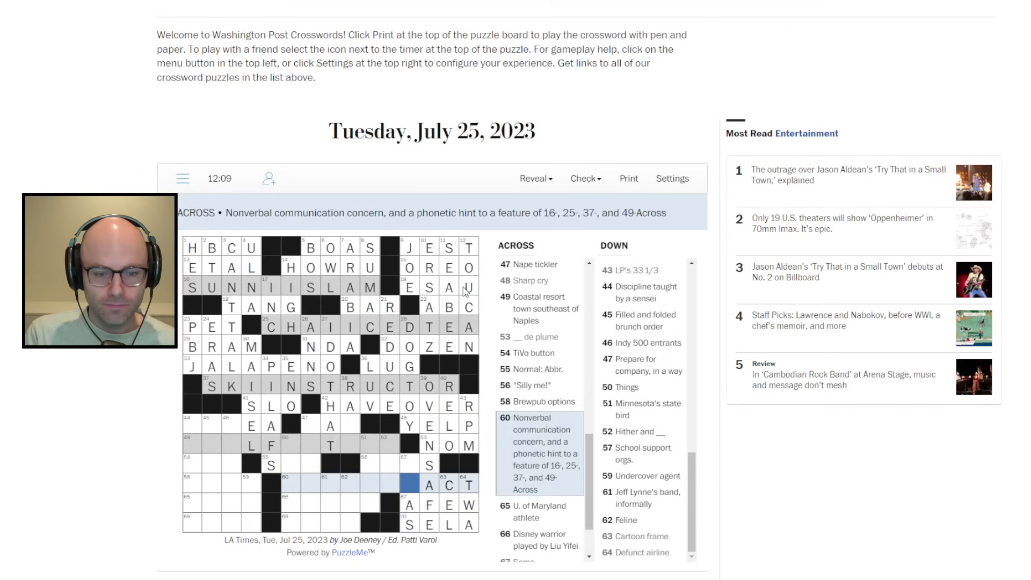
click(385, 438)
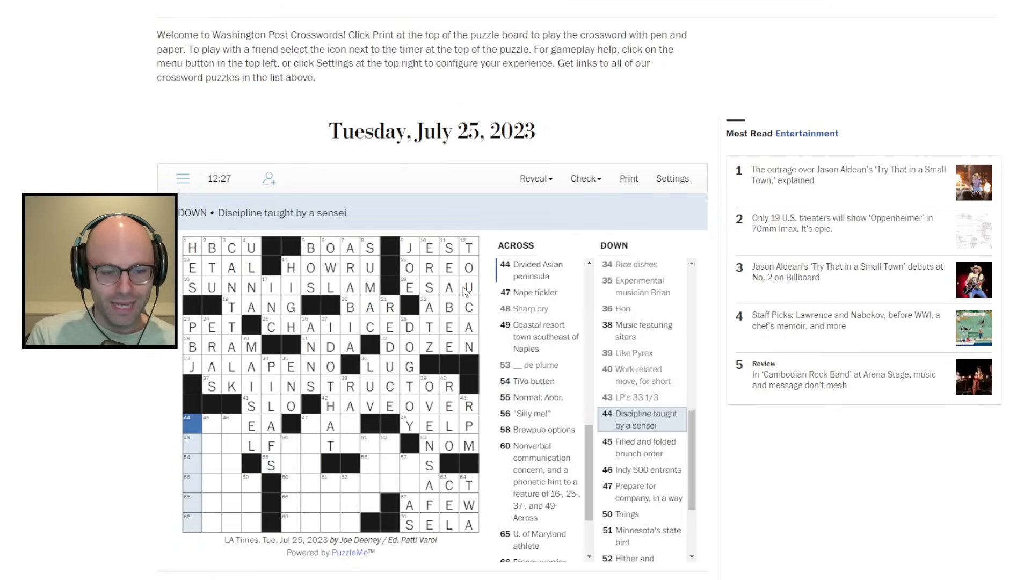
Step: Enter KARATE at 44 Down, plus ETSY, SPY at 59 Down and APPS at 58 Across
text(KARATE)
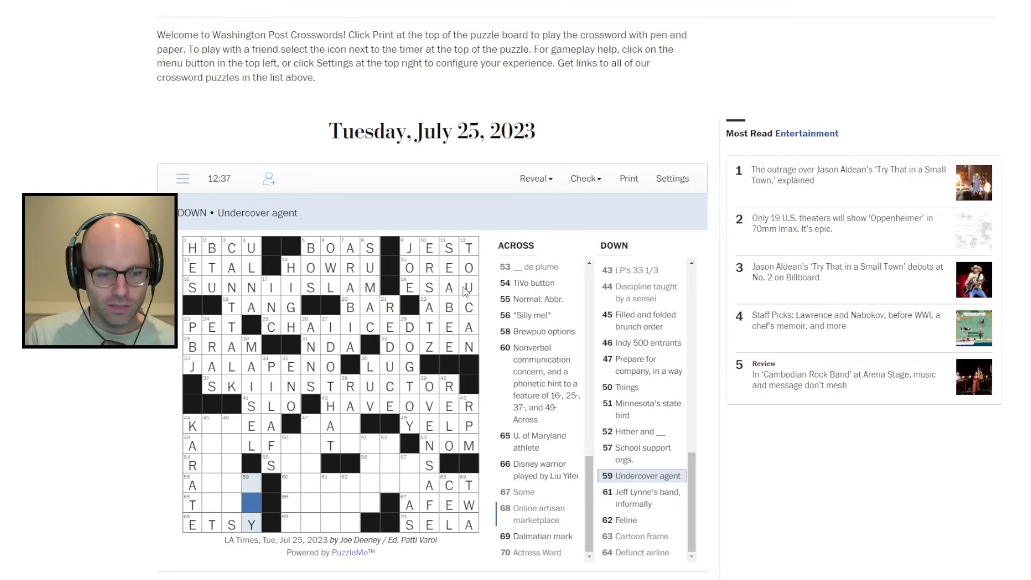
text(S)
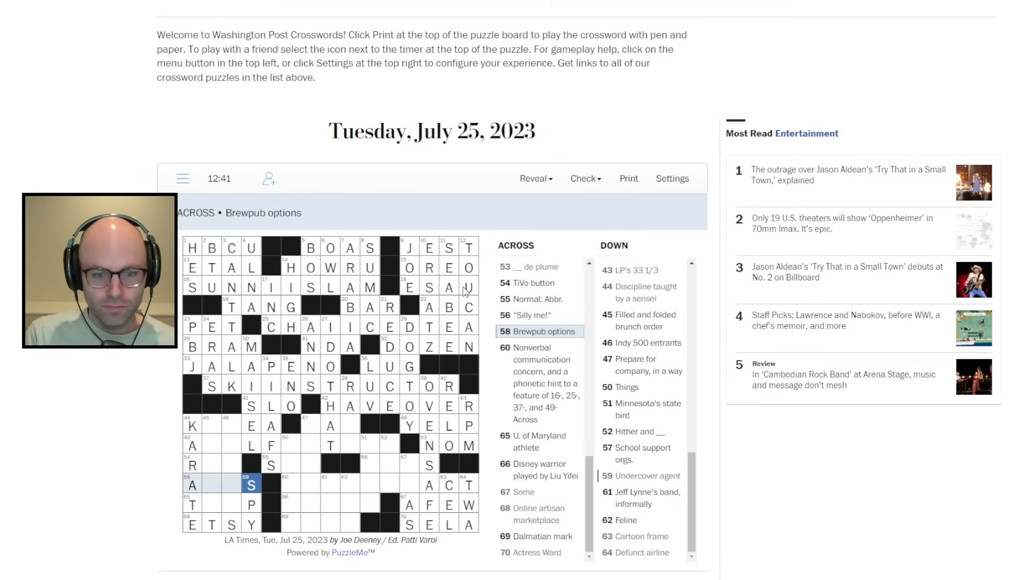
text(PP)
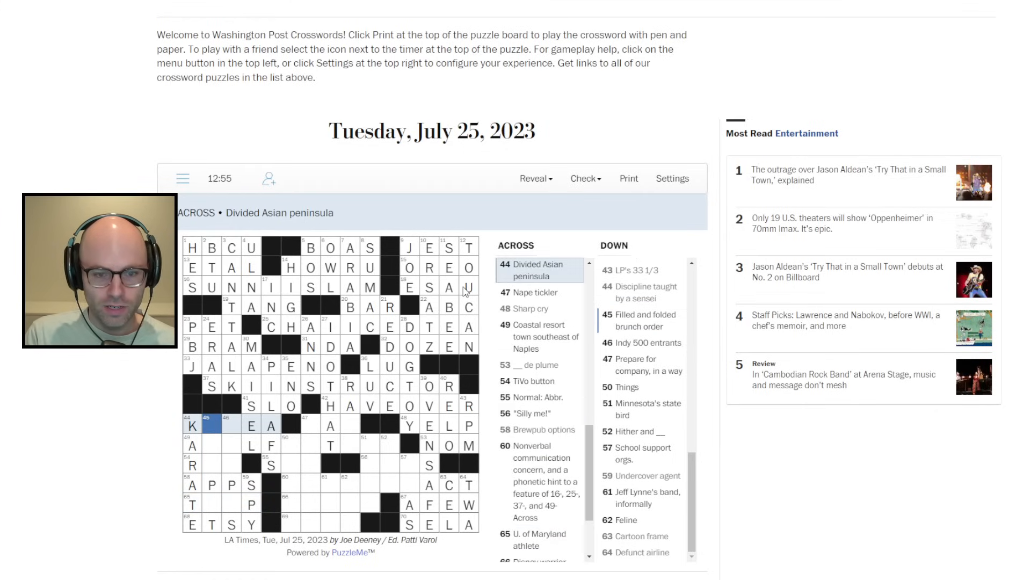
text(OR)
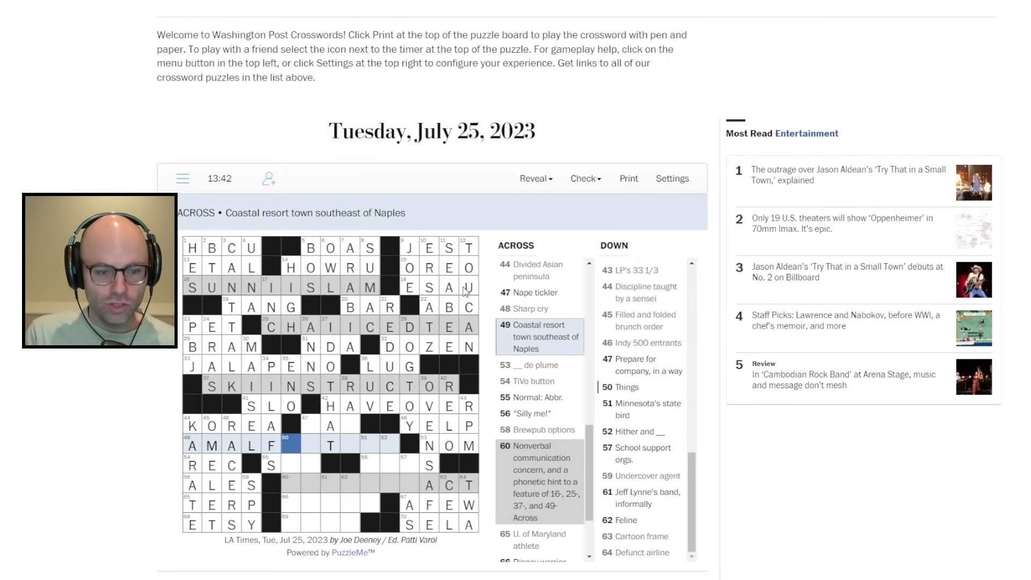
Step: Type COAST into 49 Across and insert the missing I to make AMALFICOAST
text(COTAST)
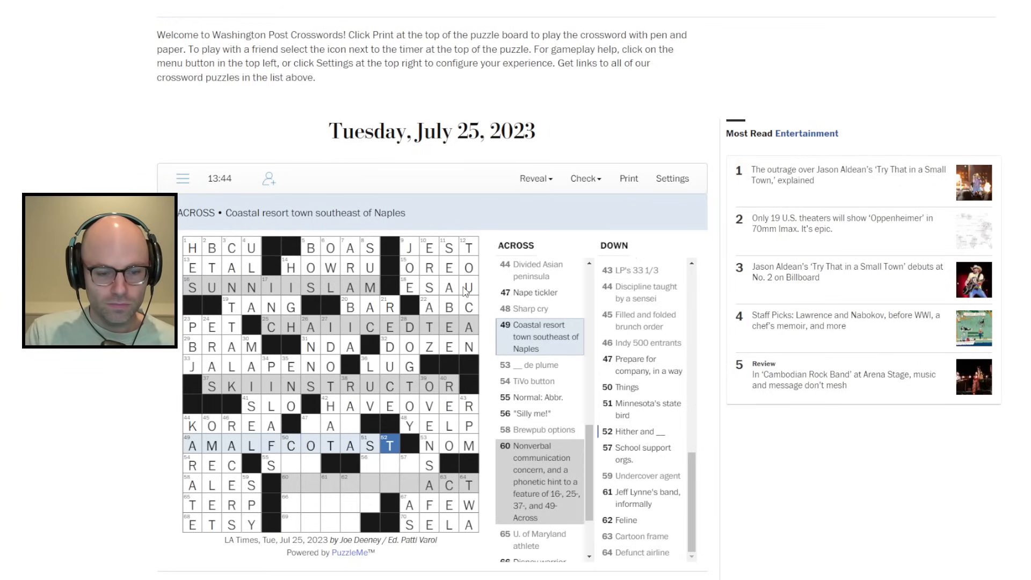
click(291, 445)
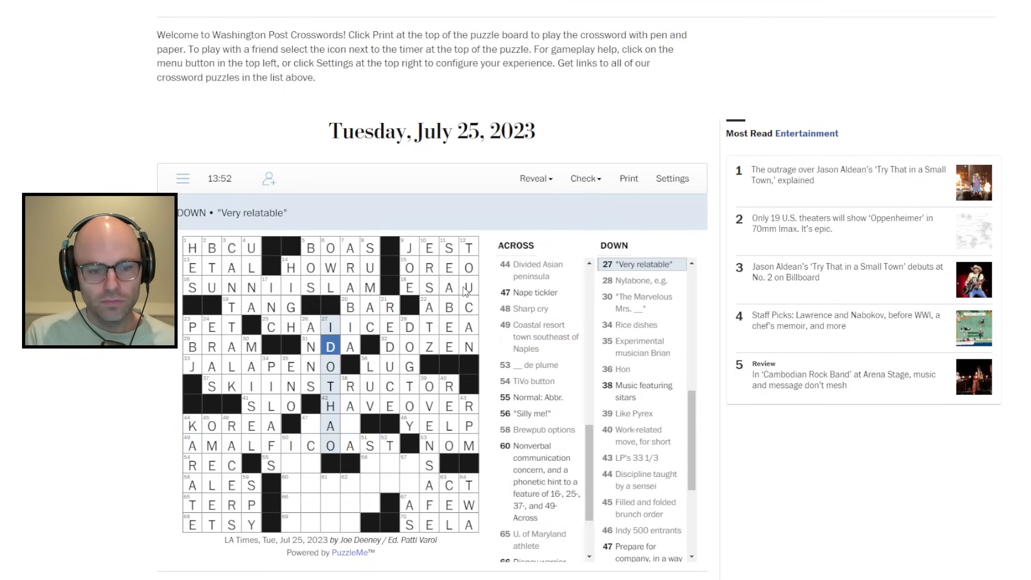
click(330, 425)
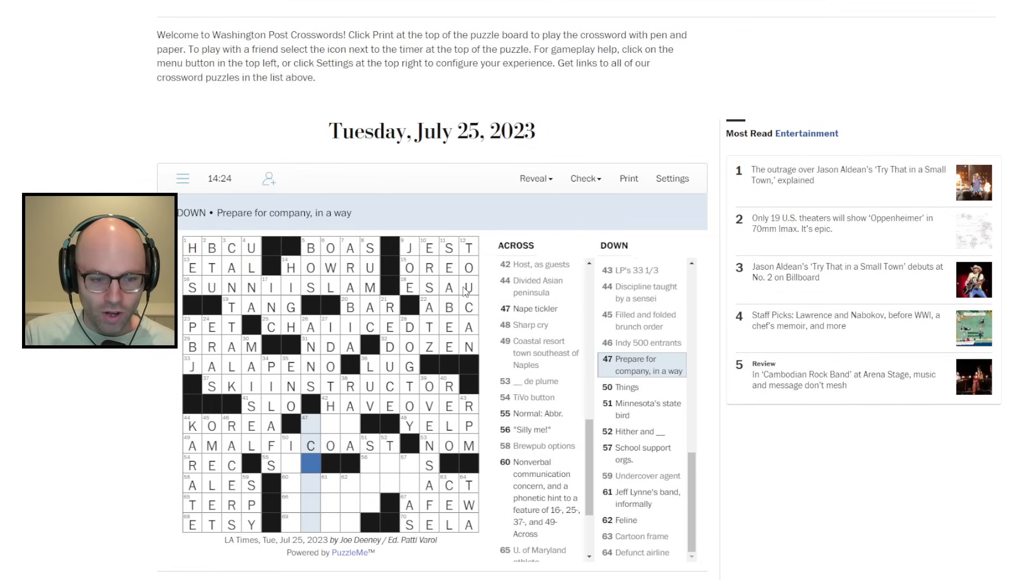
Step: Enter STD at 55 Across and OOP for 'Silly me!' at 56 Across
click(289, 465)
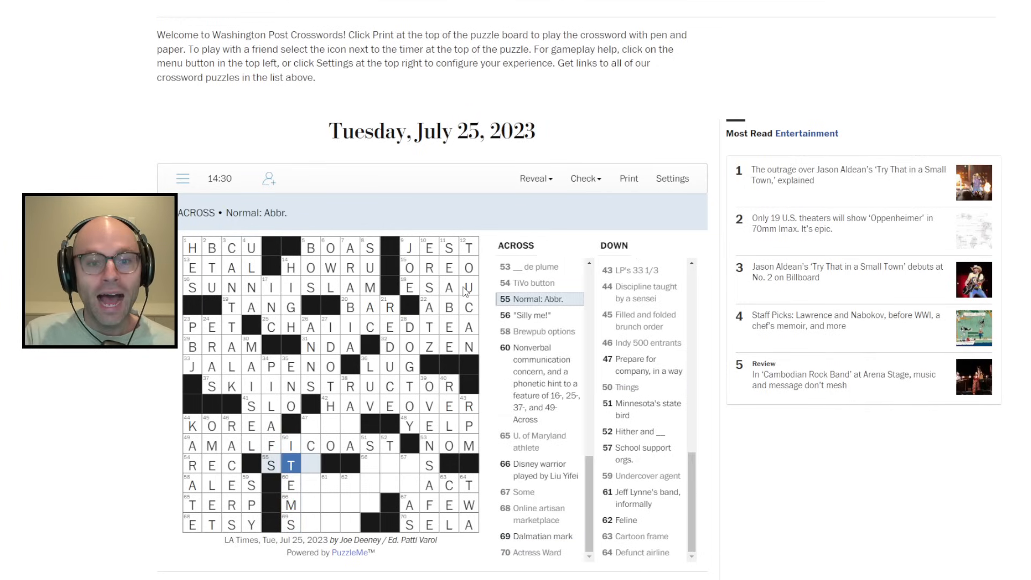
text(D)
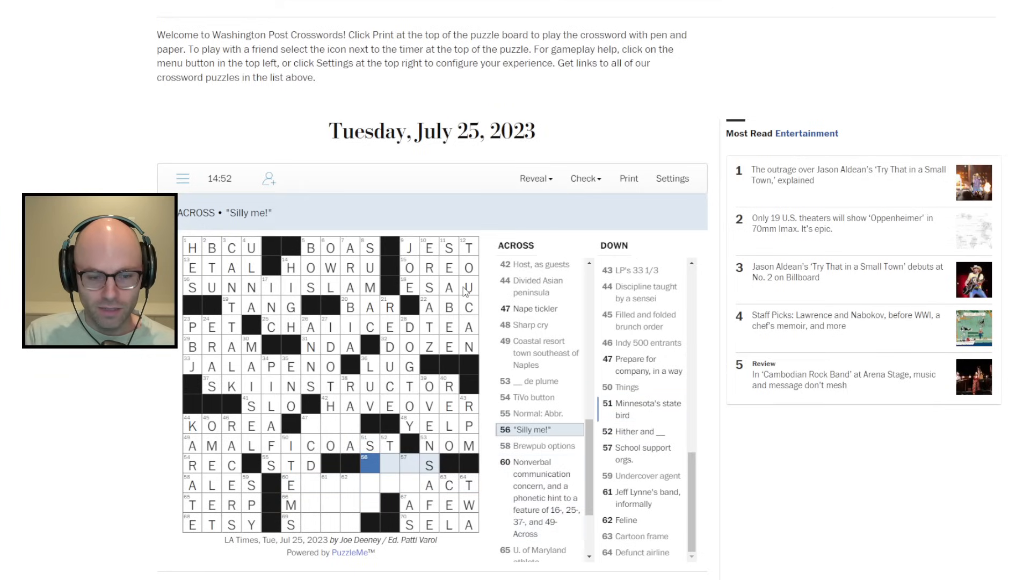
click(409, 465)
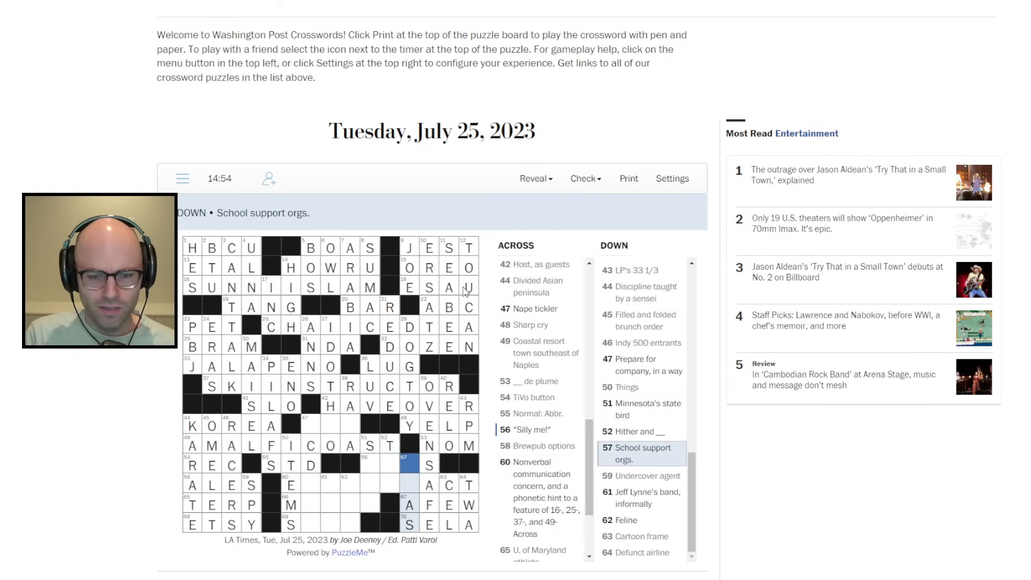
click(430, 464)
text(OOP)
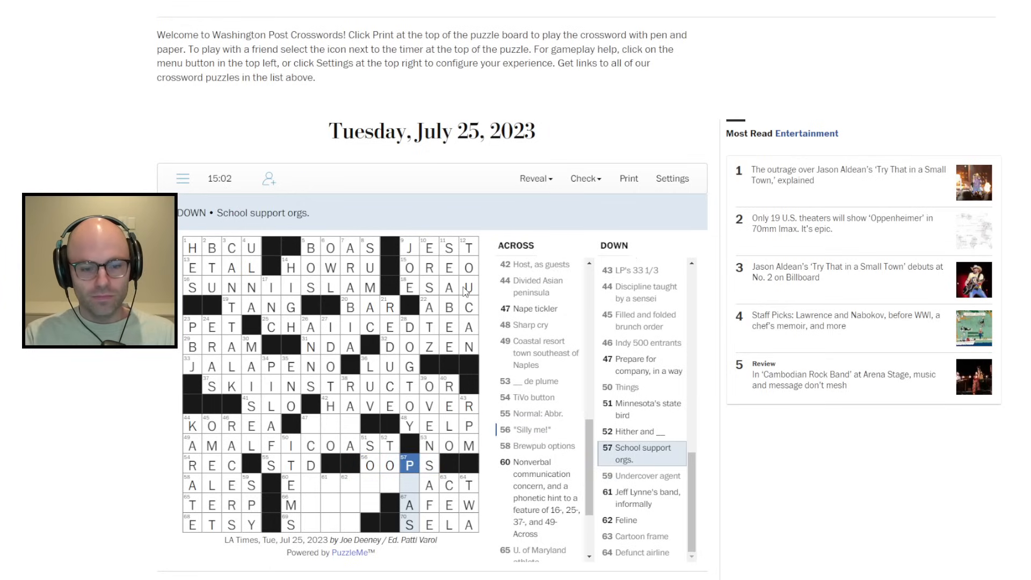
Step: Fill the bottom rows with EYECONTACT, MULAN and SPOT for the Dalmatian mark
text(T)
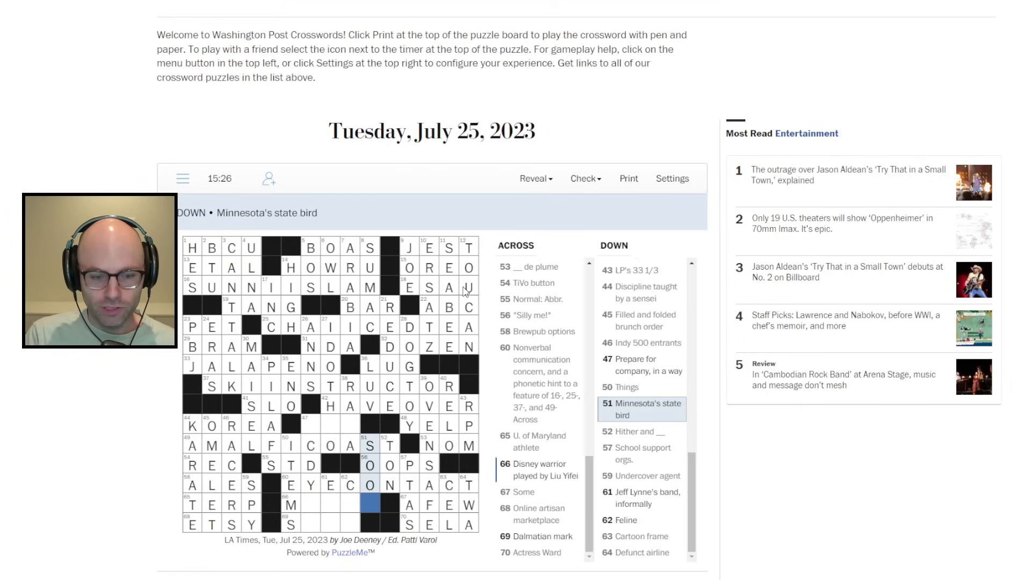
click(291, 524)
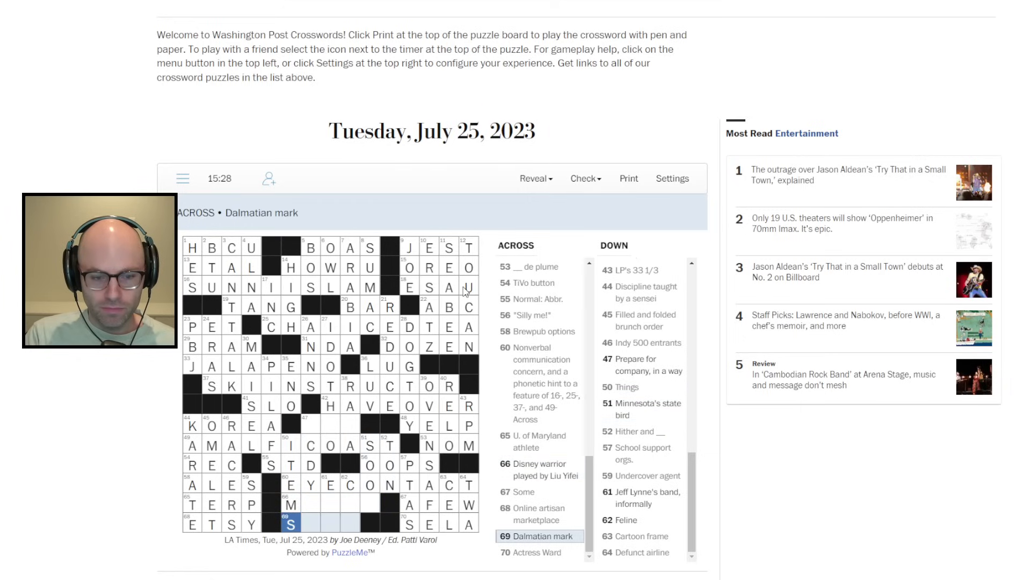
text(POT)
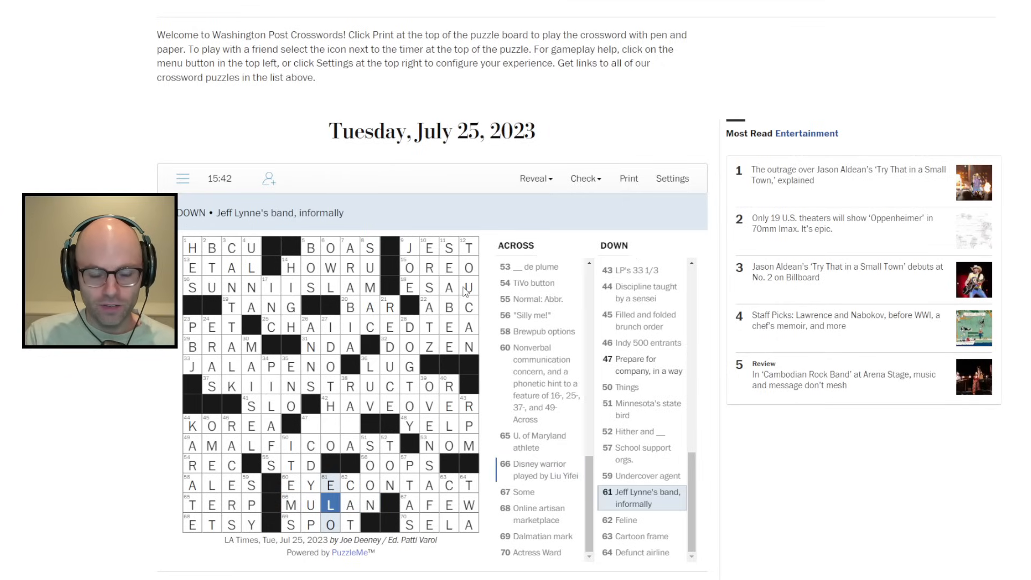
click(370, 445)
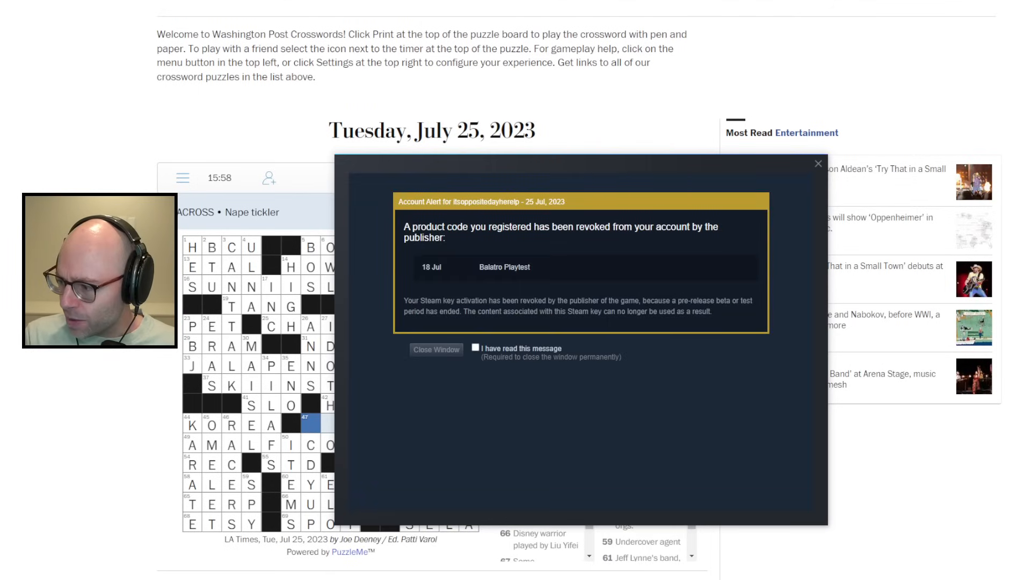
click(818, 165)
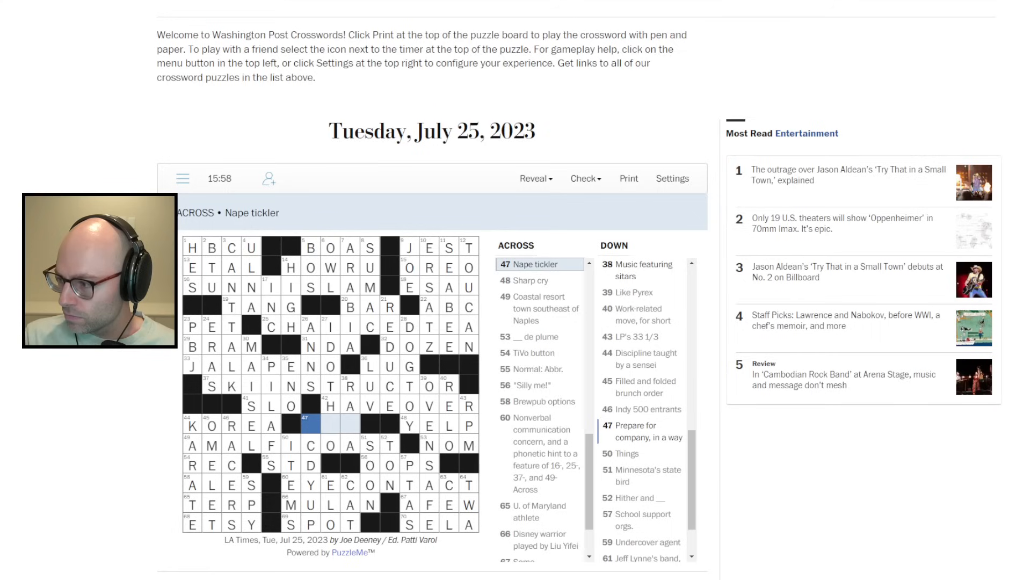
mouse_move(640, 395)
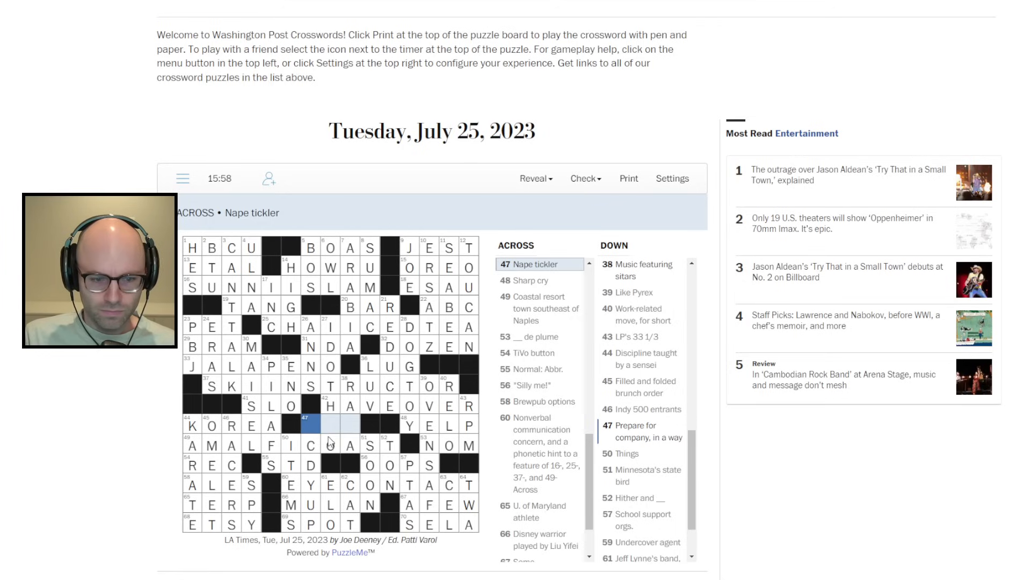
Step: Enter ITALY at 49-Across and G to finish TAG, completing the puzzle with score 780
click(368, 445)
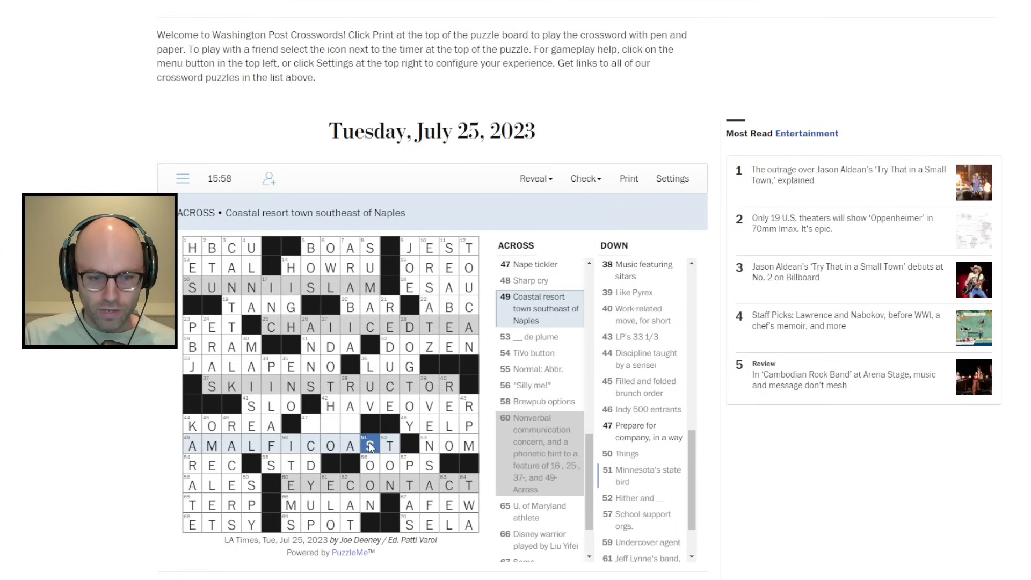
click(389, 446)
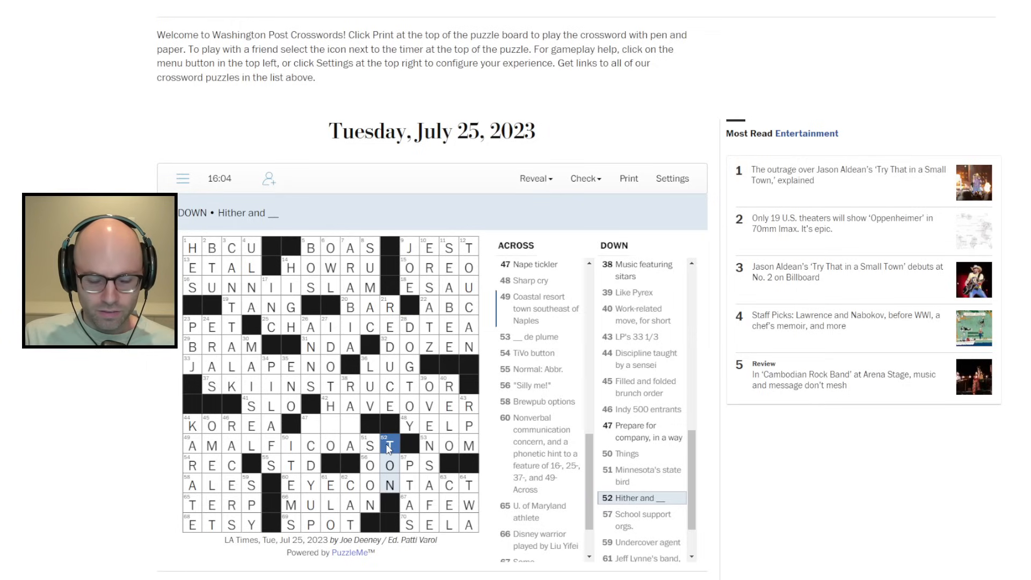
click(367, 445)
text(TA)
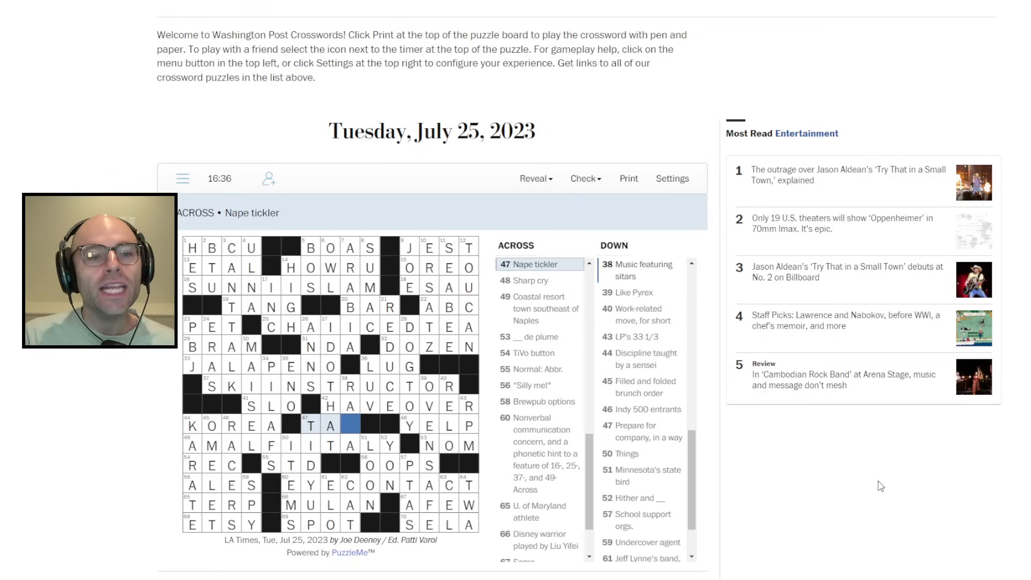
text(G)
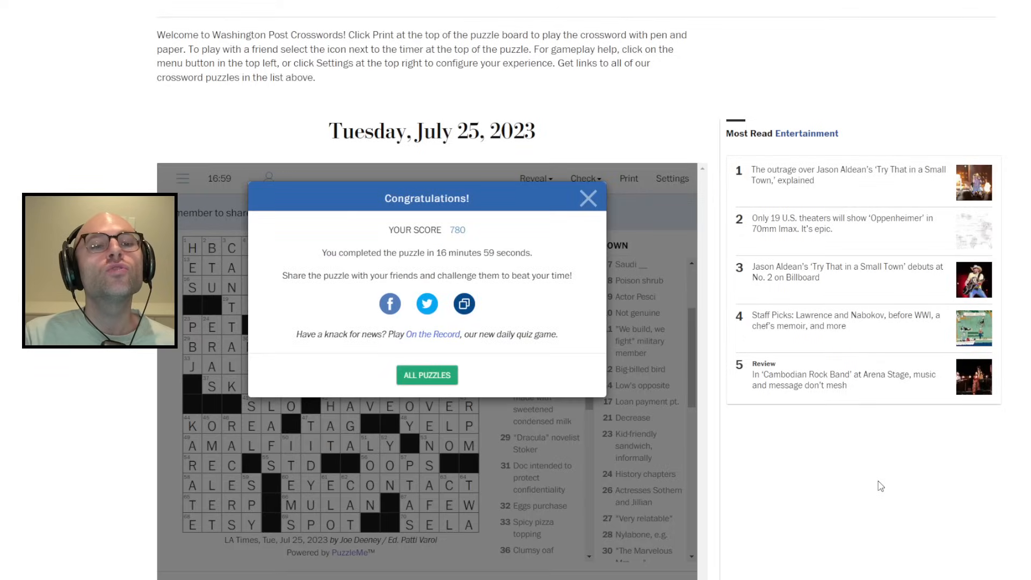
mouse_move(903, 253)
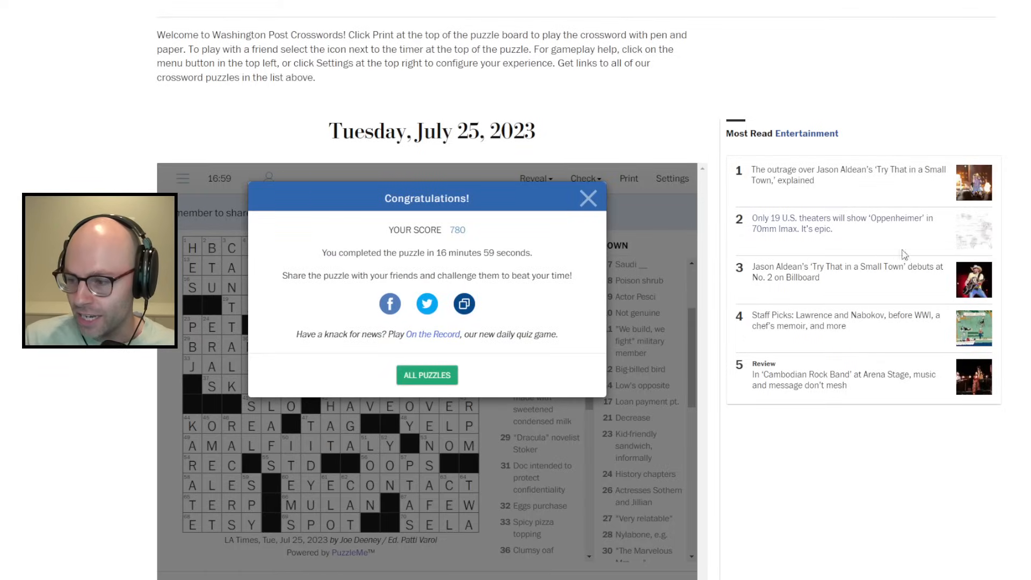